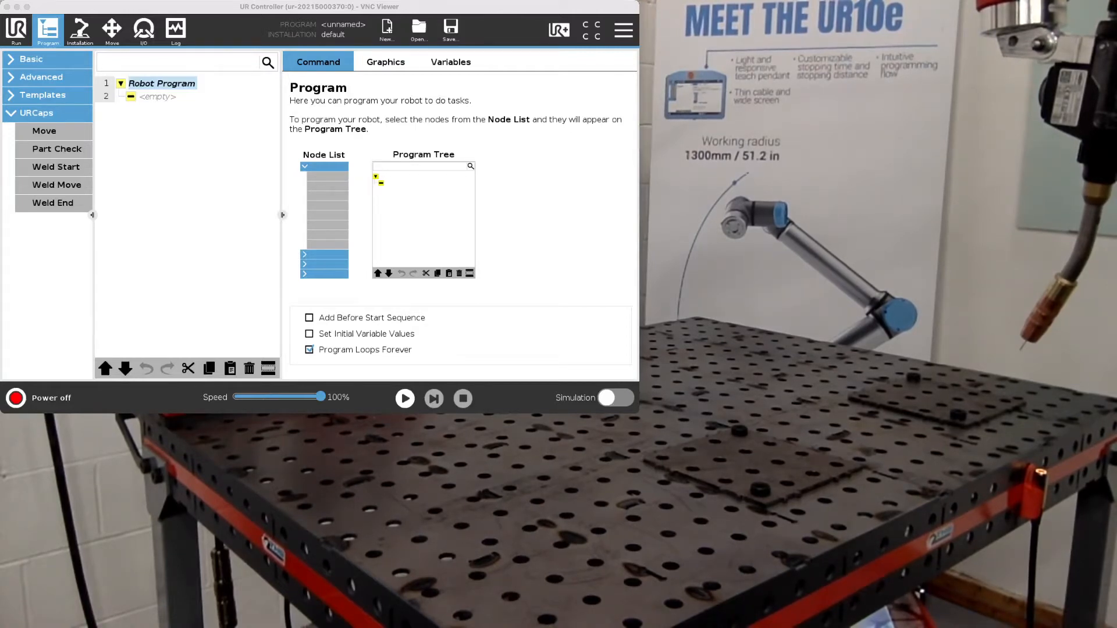
- Insert a Linear Air Move node and view the installation's Base feature
click(44, 130)
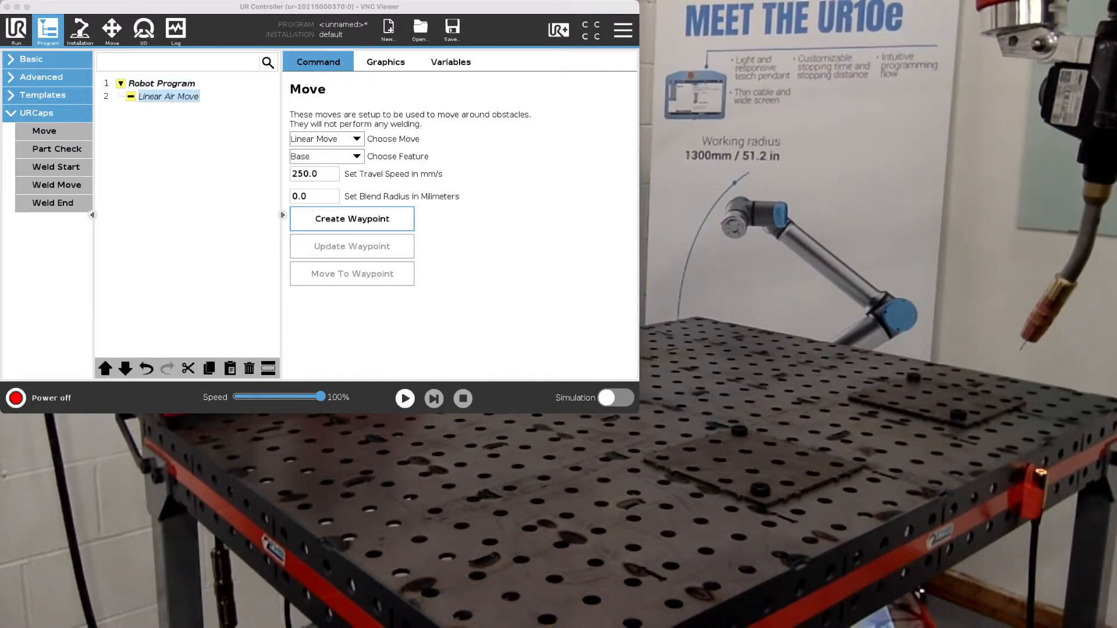
click(79, 29)
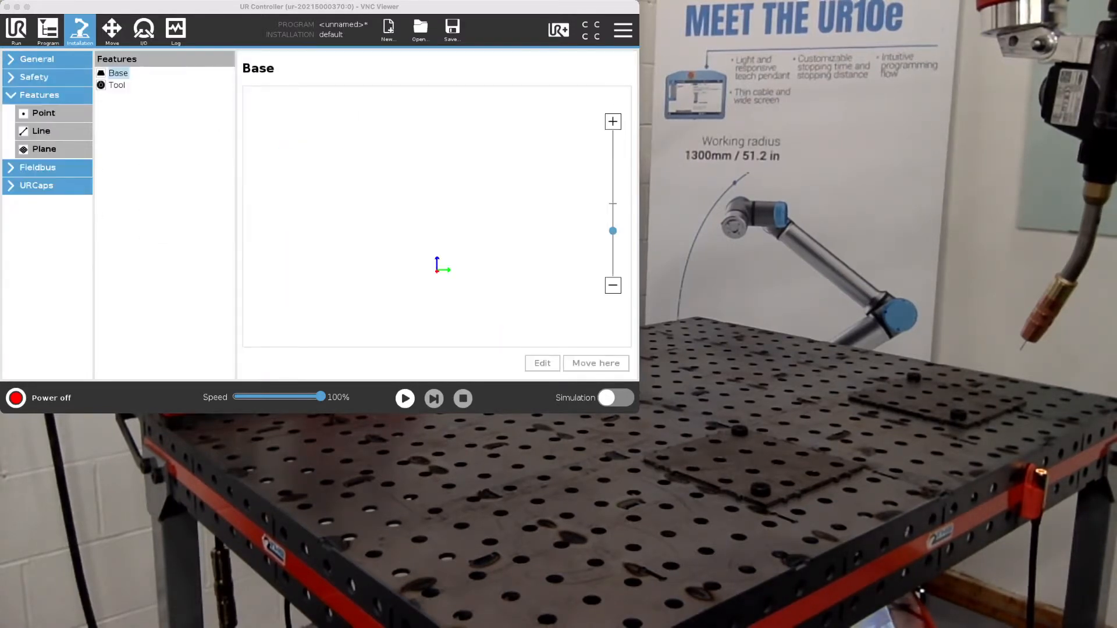
- Create a new, untaught plane feature named Plane_1 in Installation Features
click(43, 149)
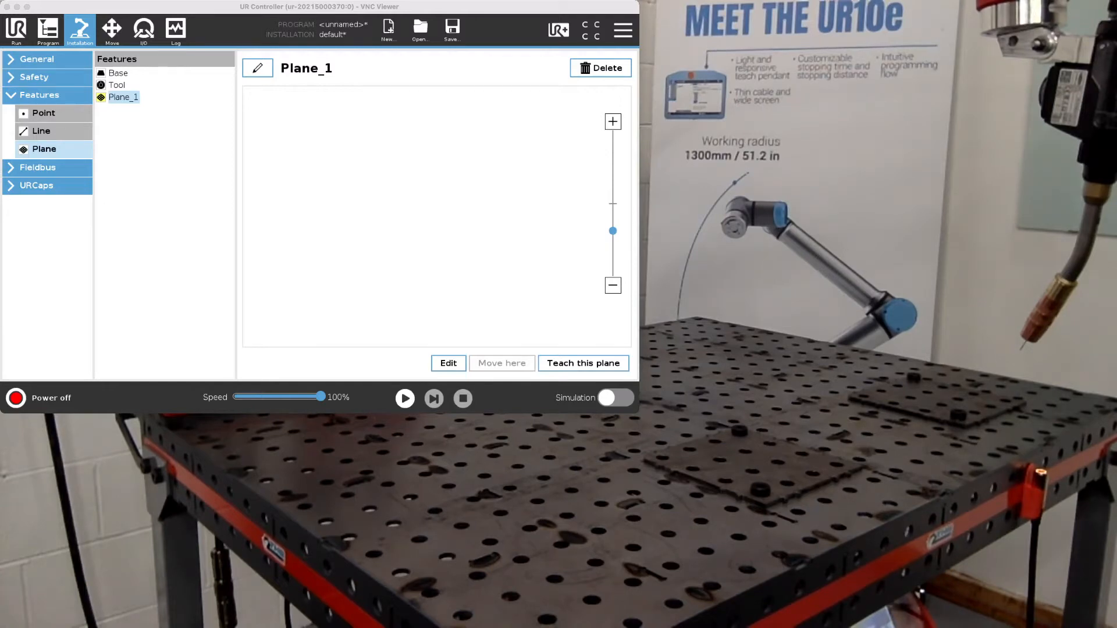
- Power on the robot, release its brakes, and exit the Initialize screen
click(15, 397)
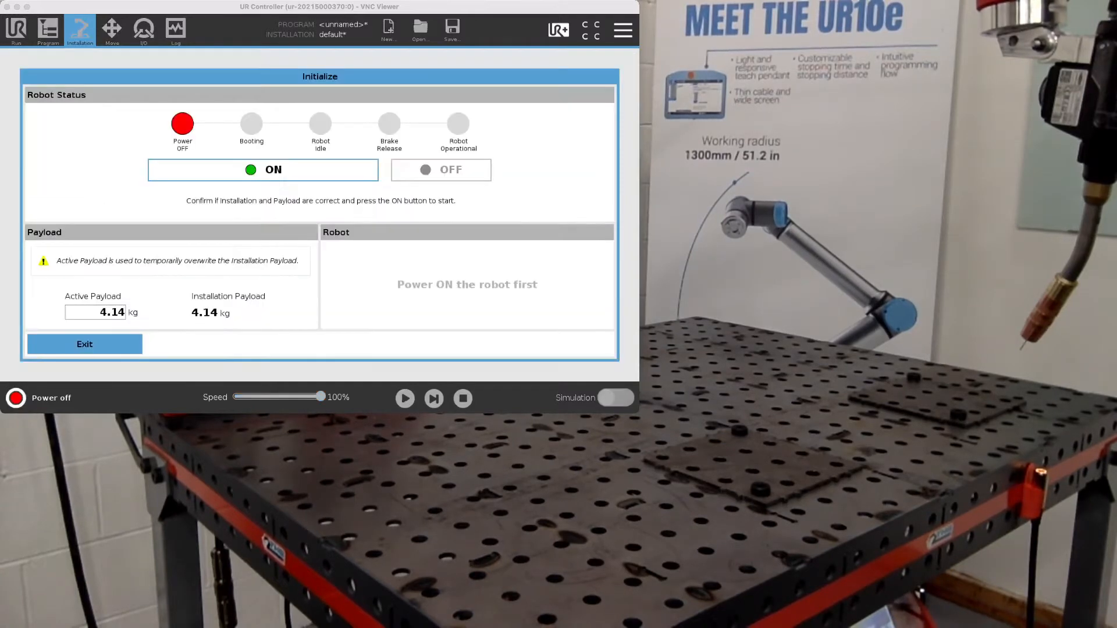
click(263, 169)
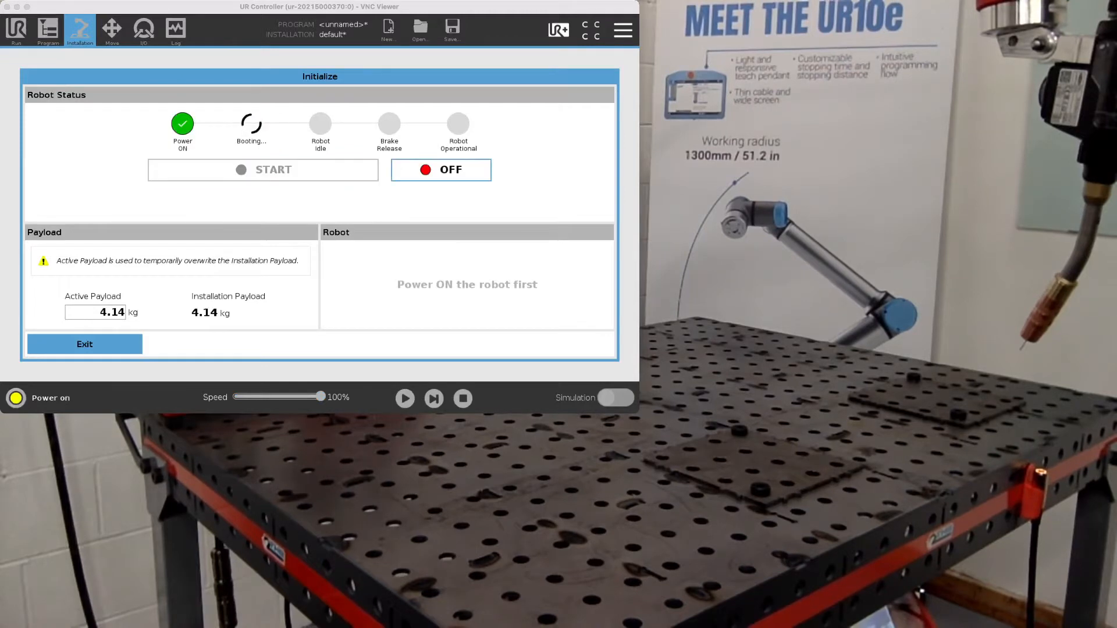
click(263, 169)
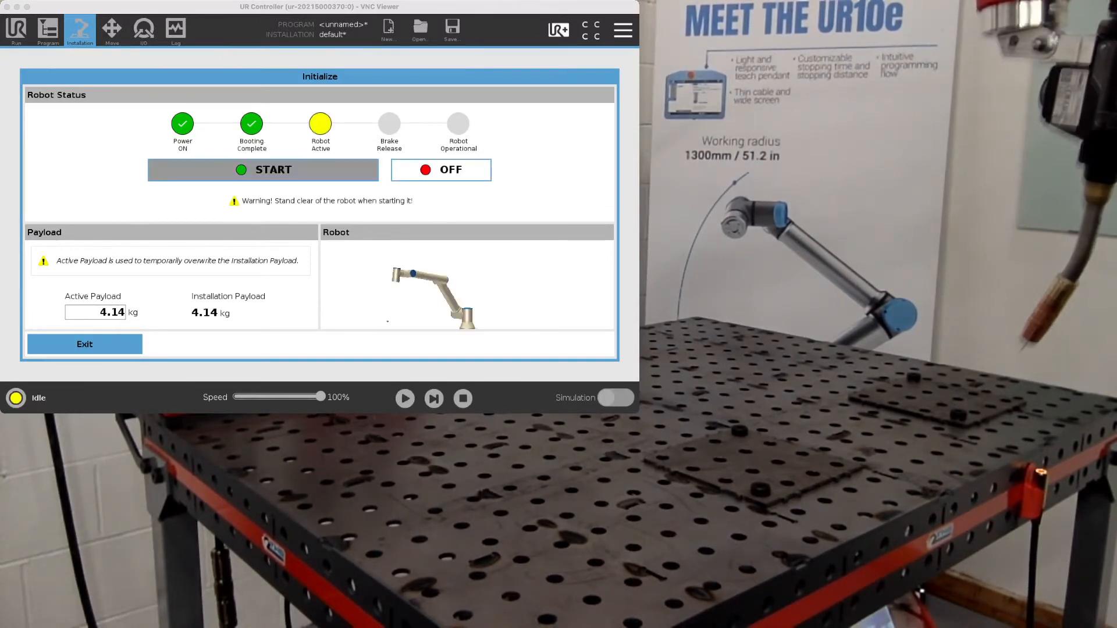
click(274, 170)
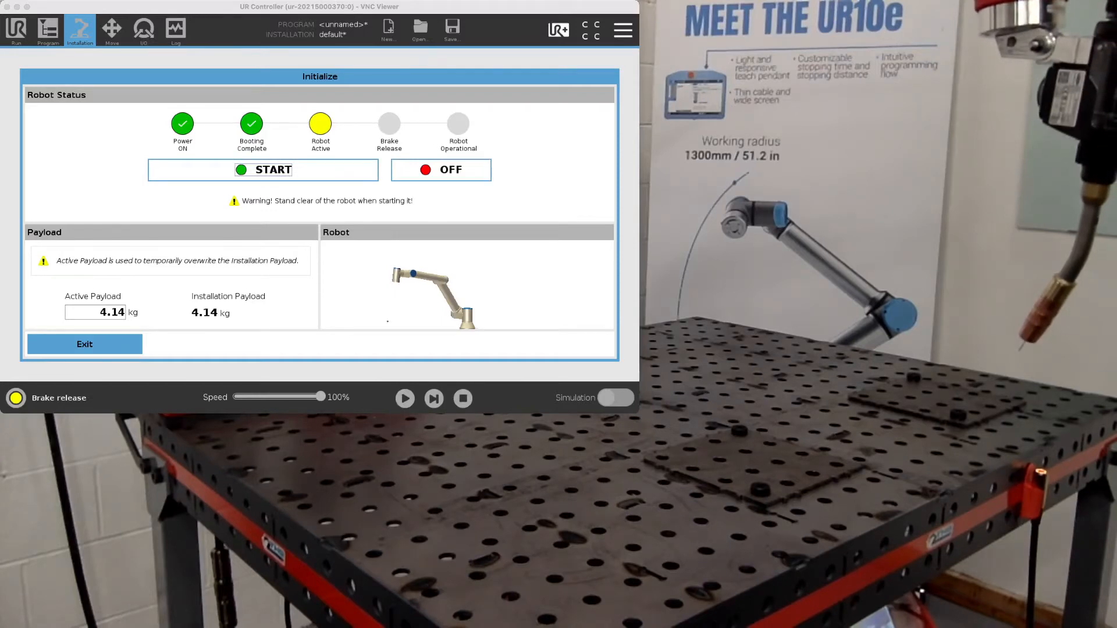
click(263, 169)
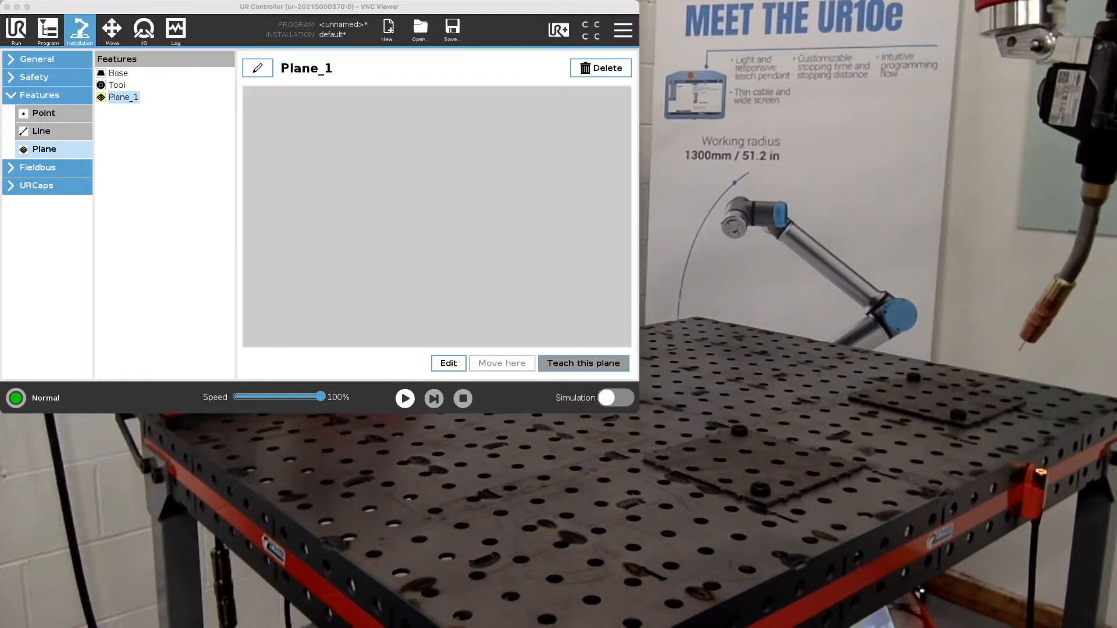
- Start the Plane_1 teach wizard and record the torch tip at the table corner as origin
click(583, 363)
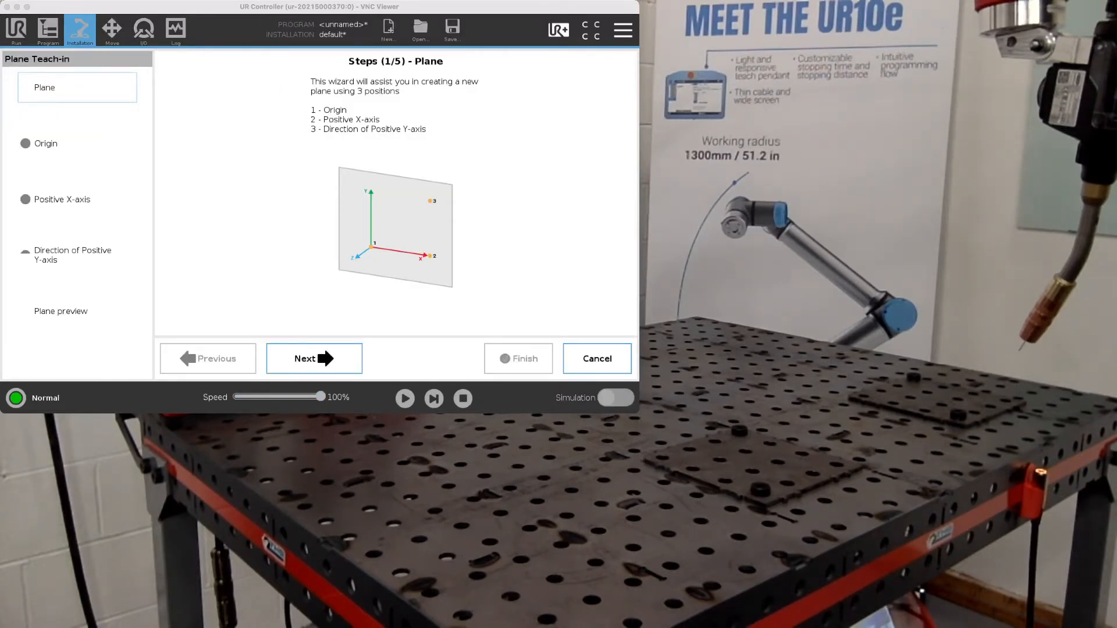
click(313, 358)
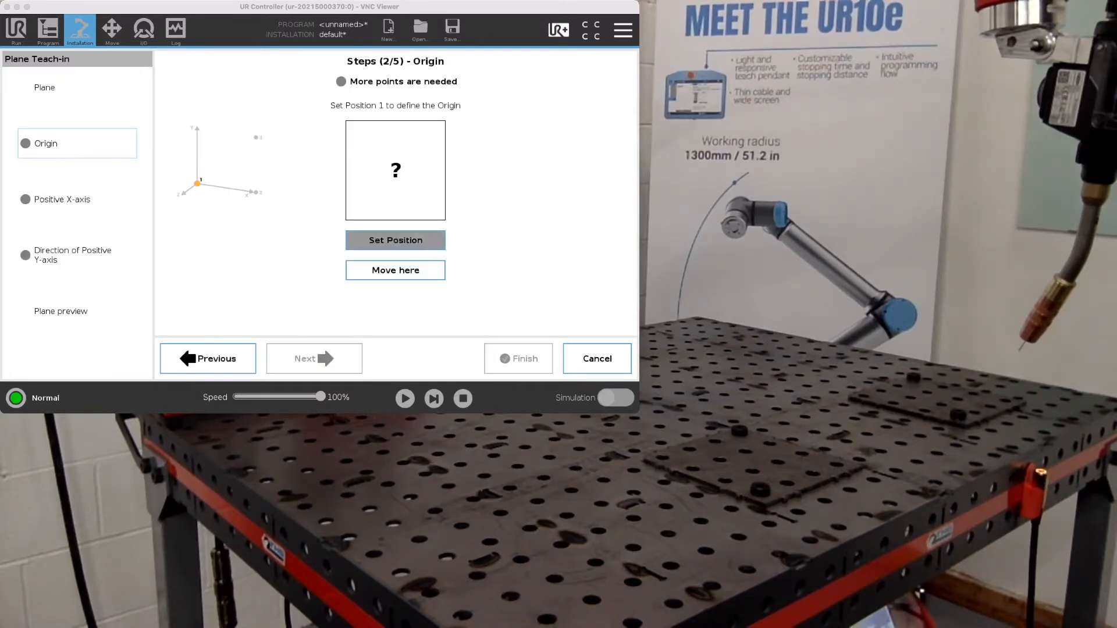
click(111, 30)
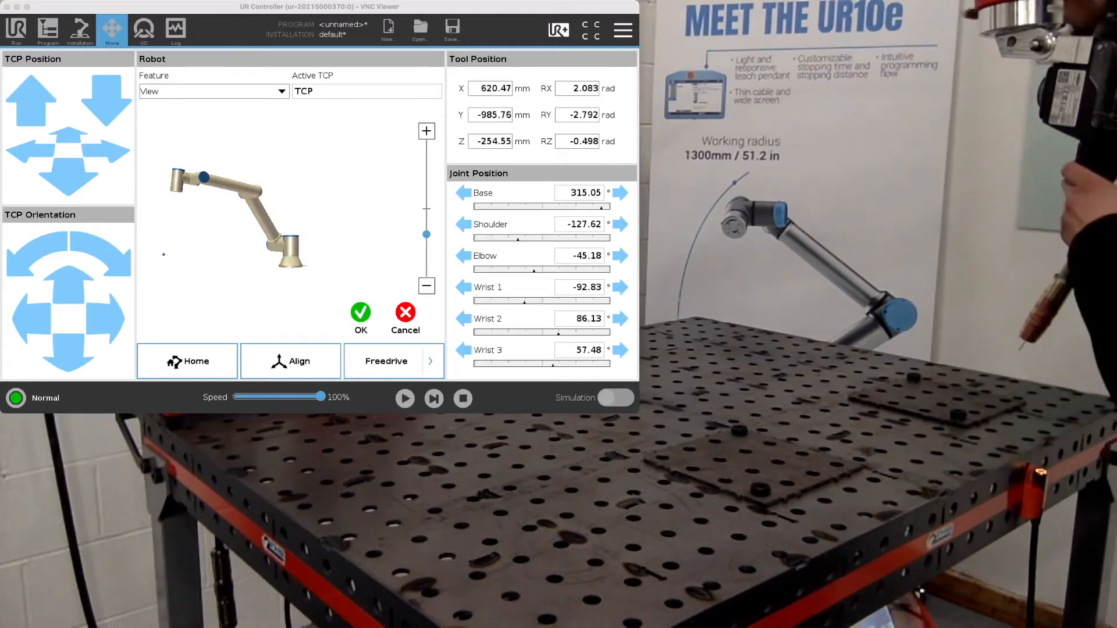
click(386, 361)
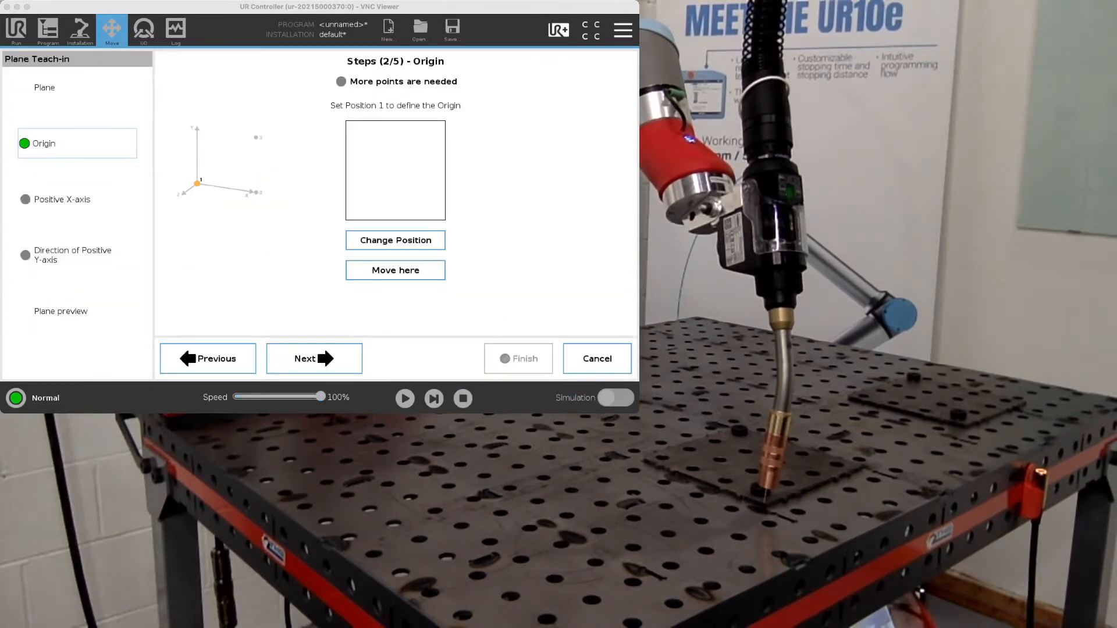
- Record Plane_1's positive X-axis point and positive Y-direction point
click(314, 358)
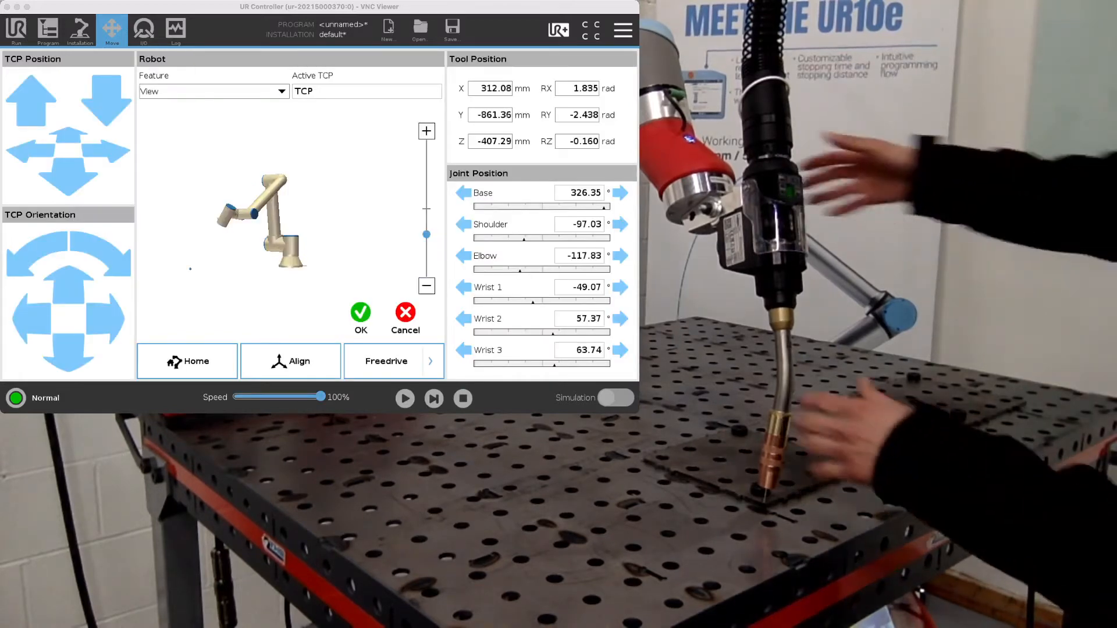
click(385, 361)
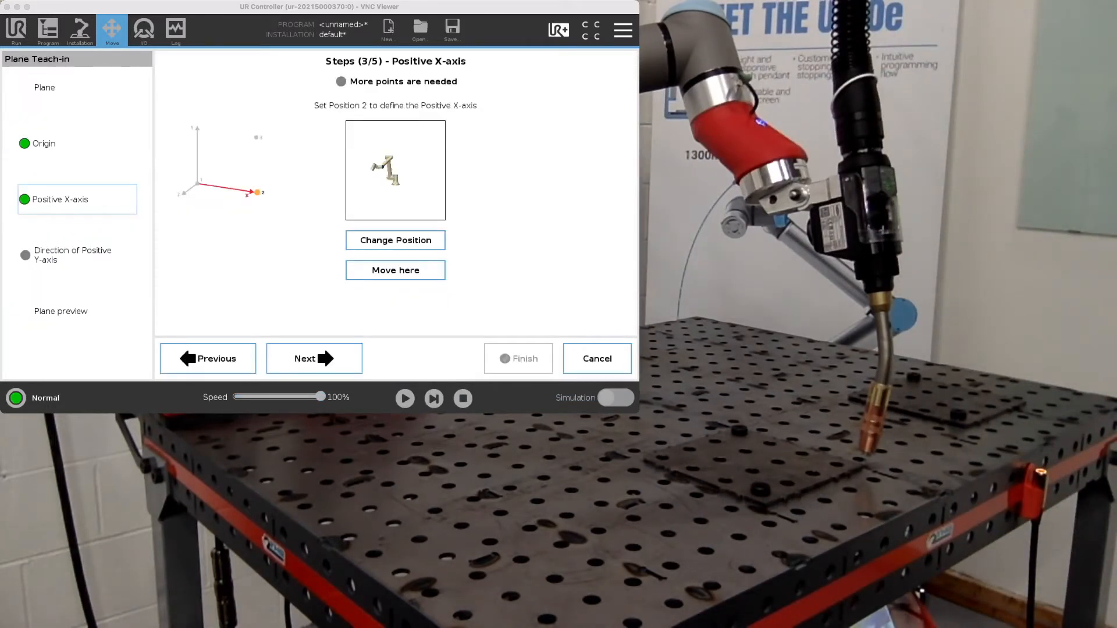
click(314, 358)
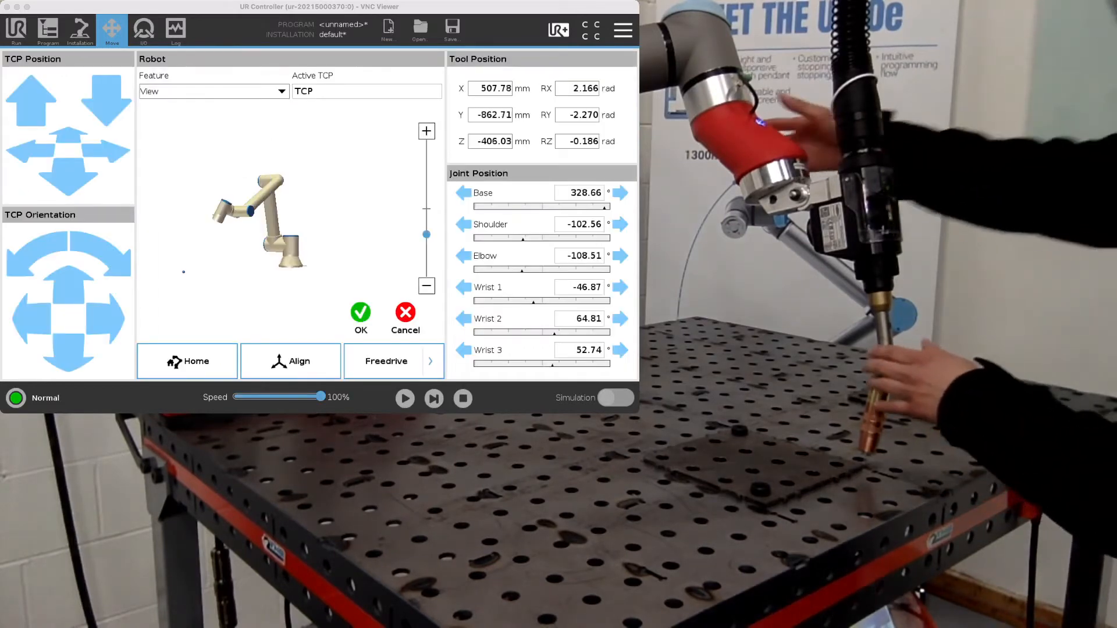
click(387, 362)
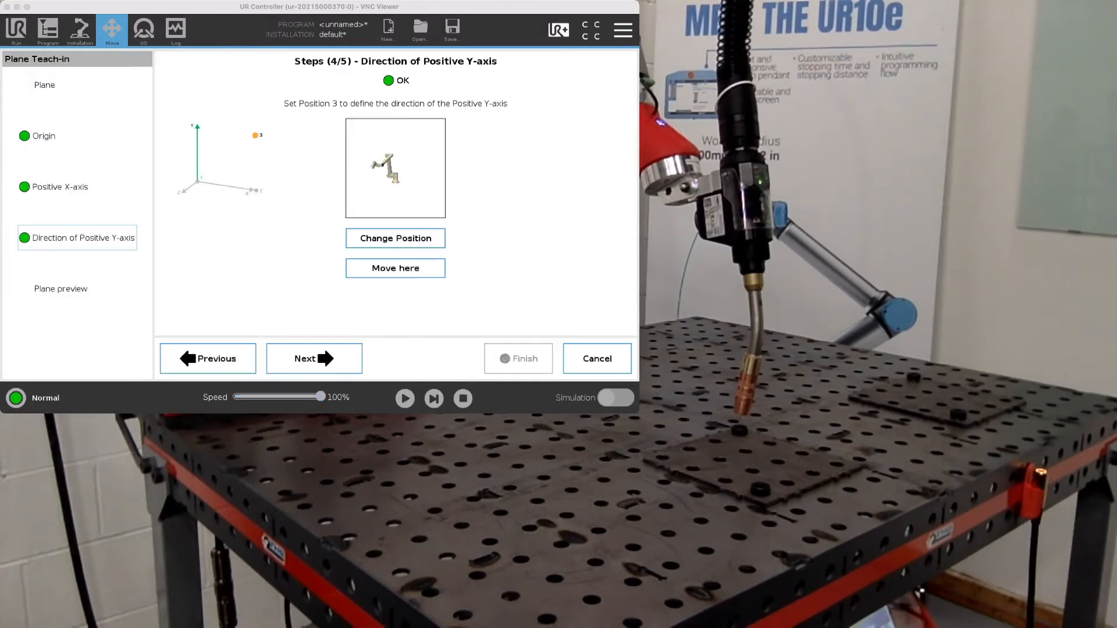
- Preview and finish Plane_1, then return to the robot program
click(313, 359)
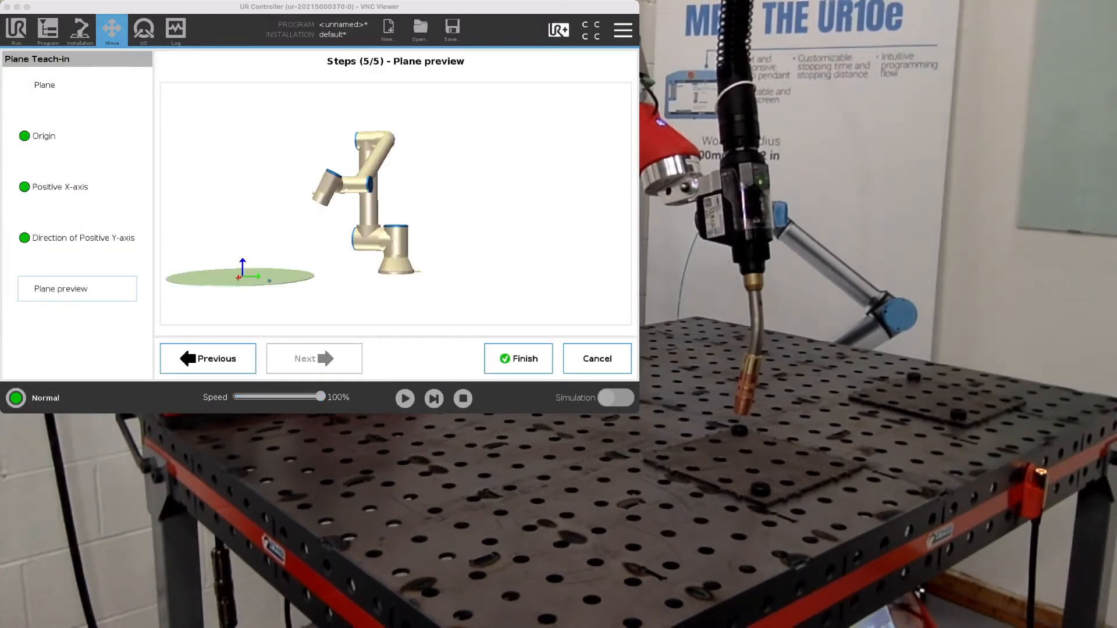
click(518, 358)
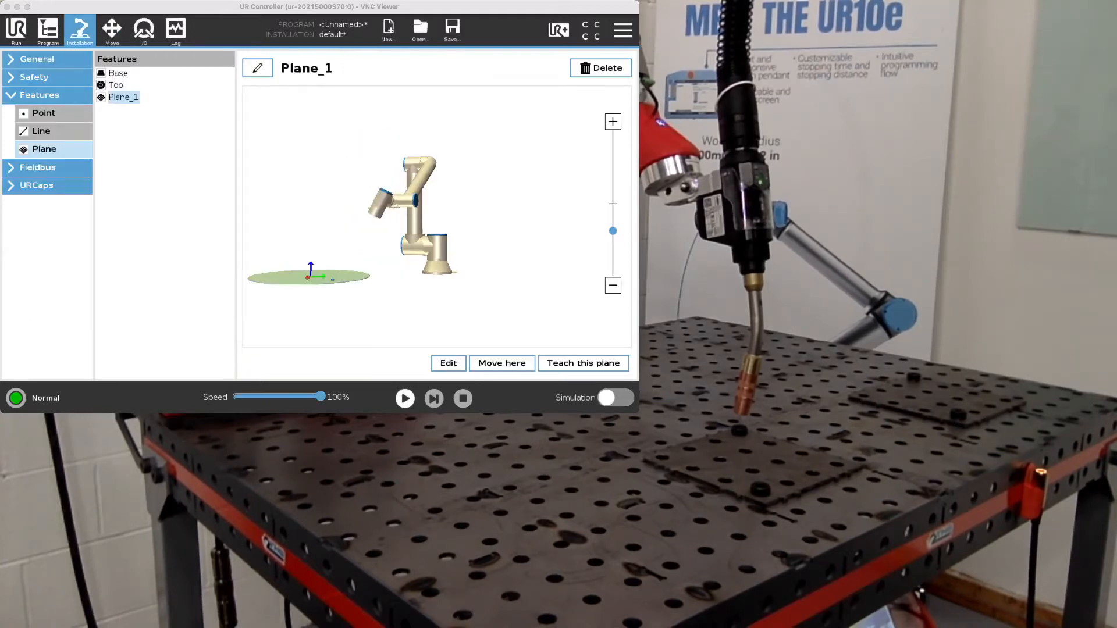
click(47, 29)
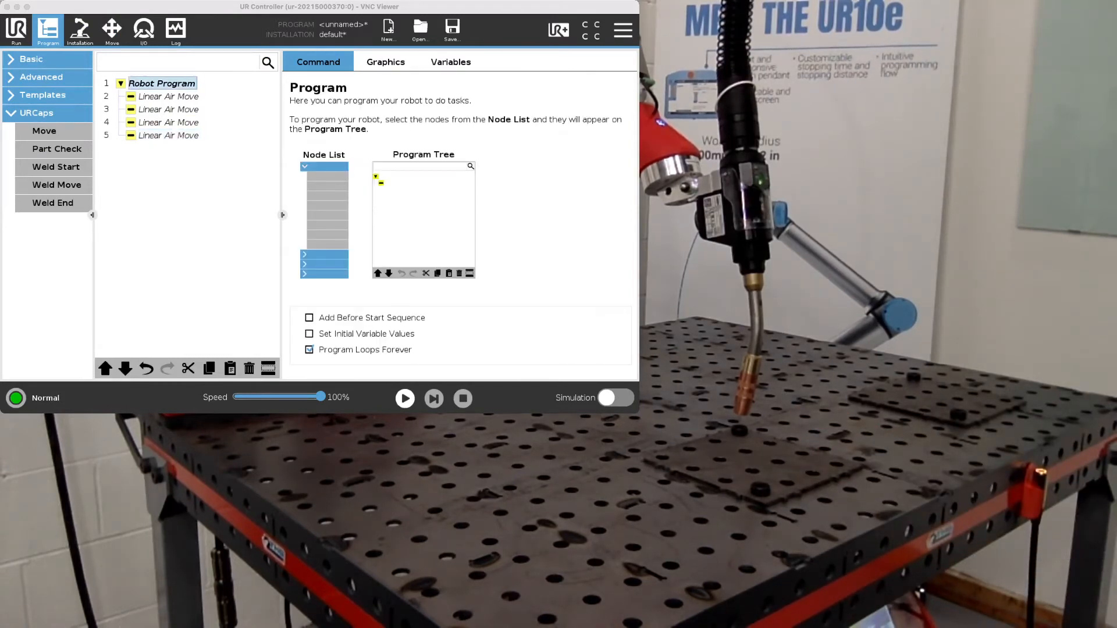
- Set the first and last Linear Air Moves' feature to Plane_1 and add a Part Check
click(169, 96)
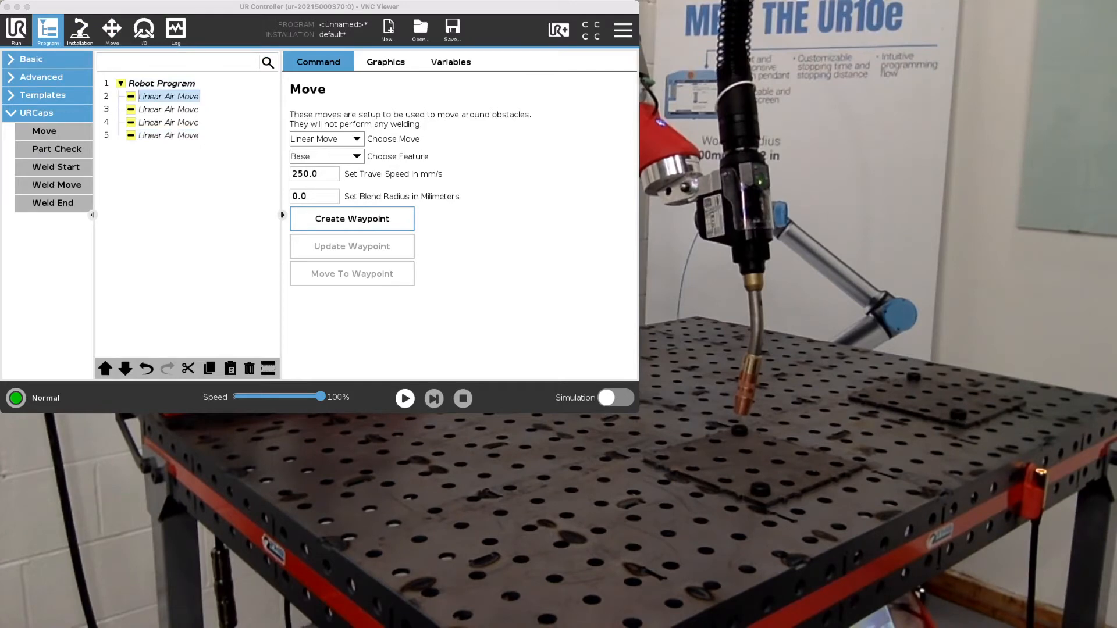
click(326, 156)
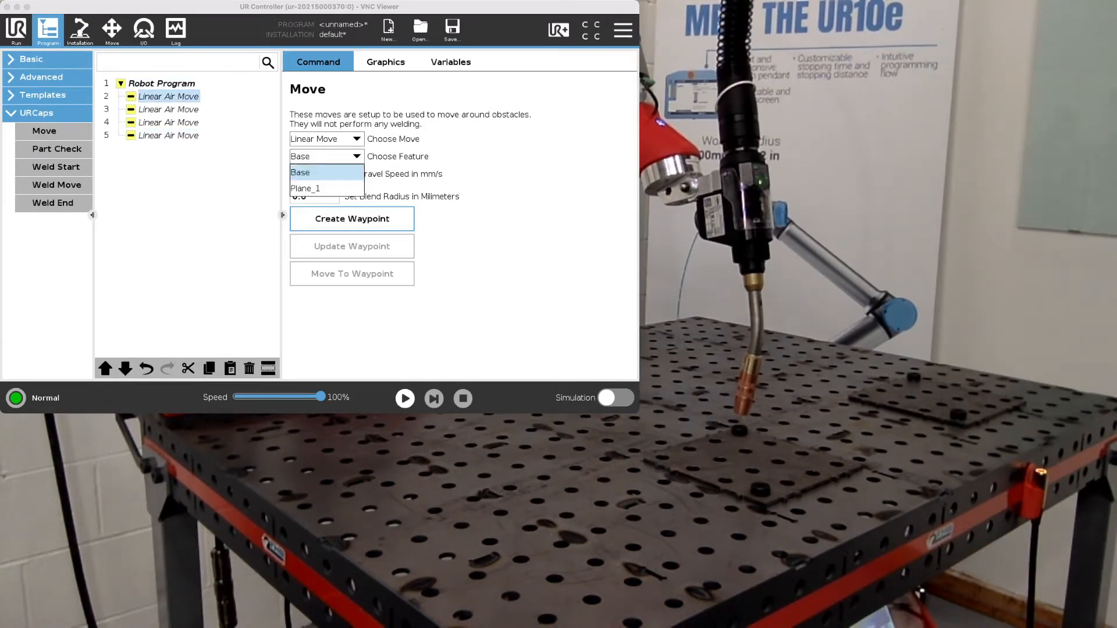
click(304, 187)
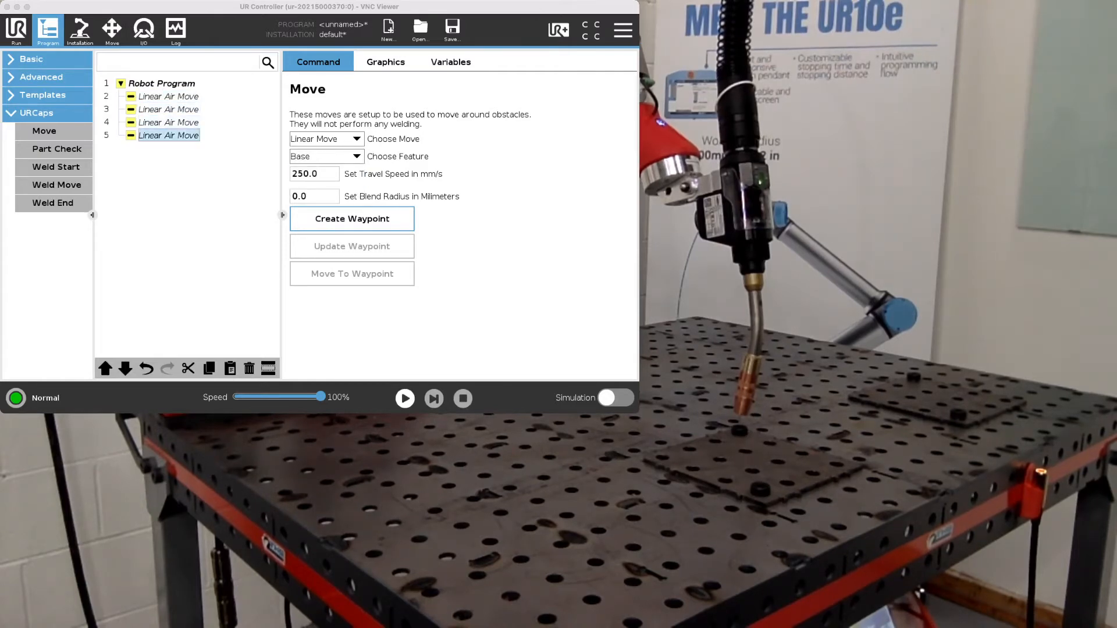
click(325, 156)
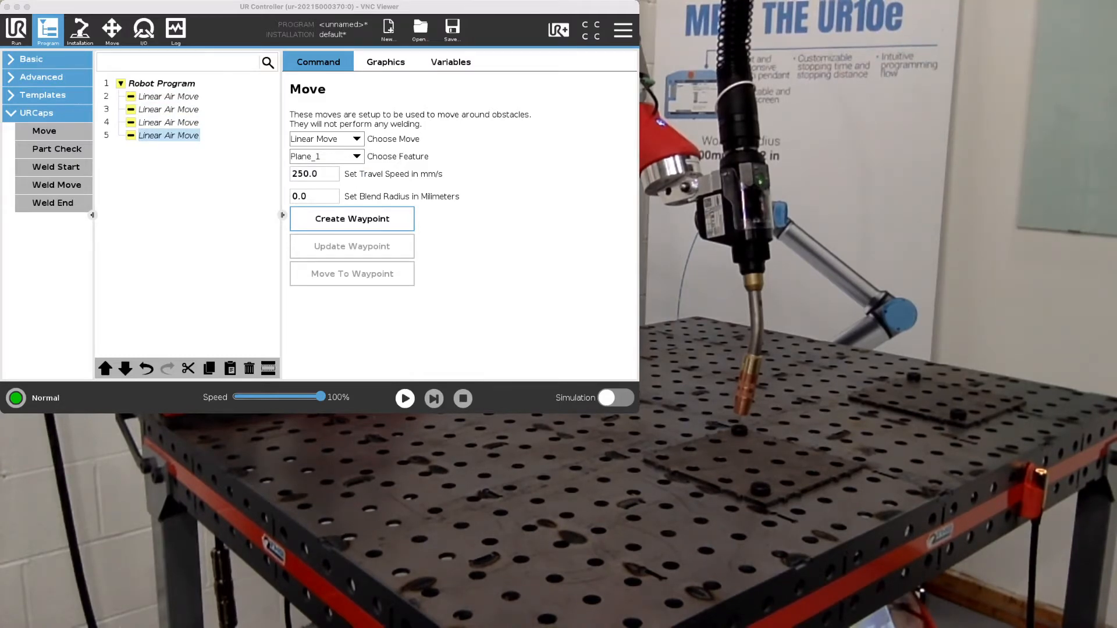
click(57, 149)
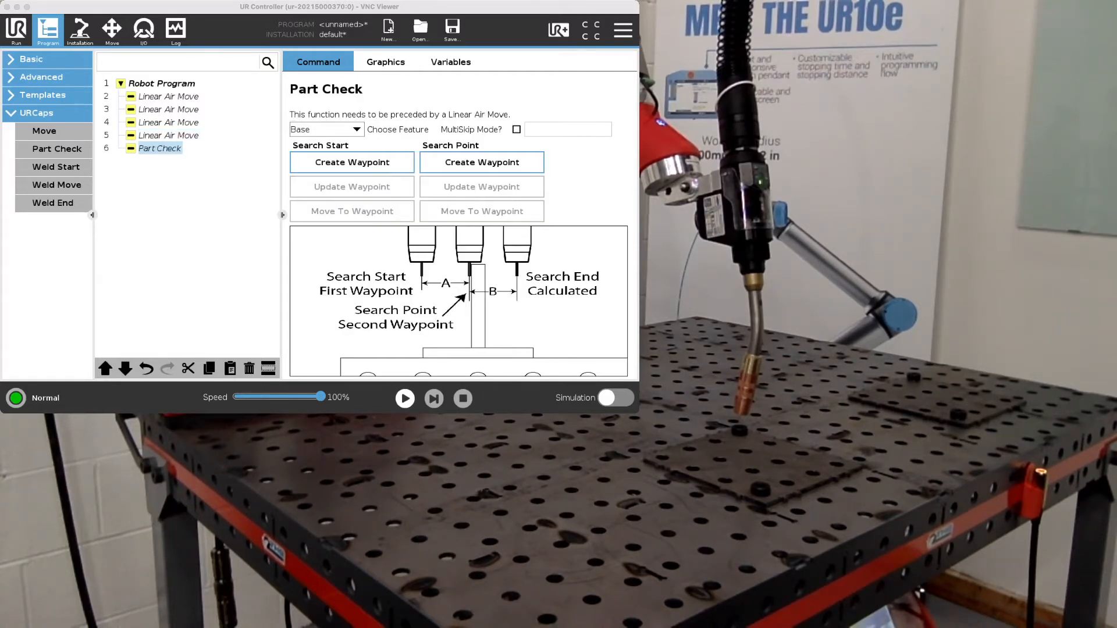
- Base the Part Check on Plane_1 and record its search start torch position
click(354, 130)
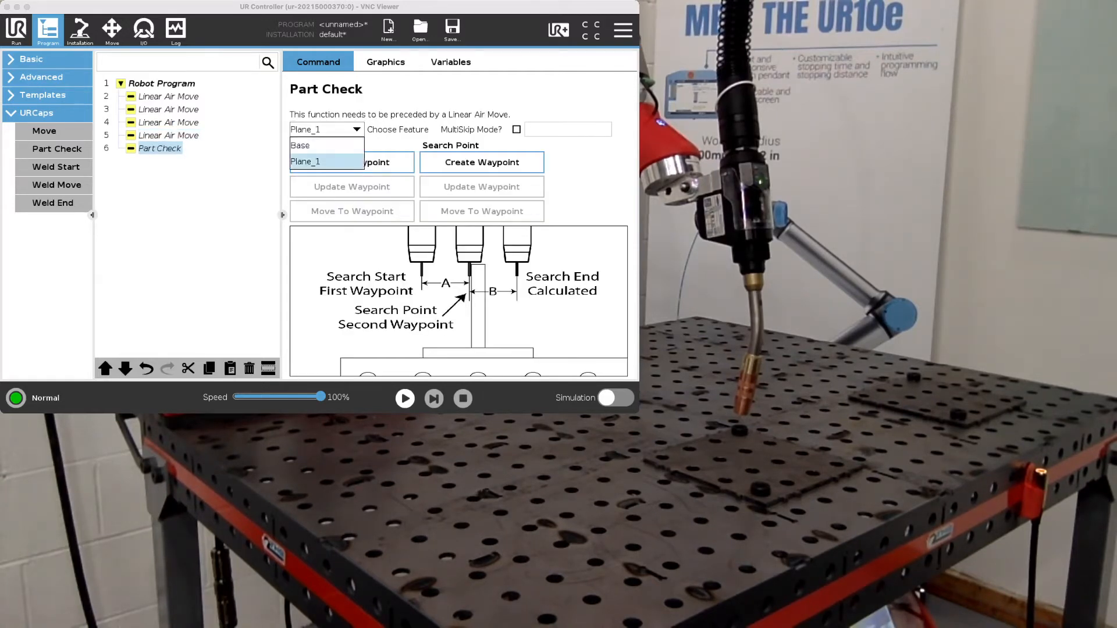
click(300, 146)
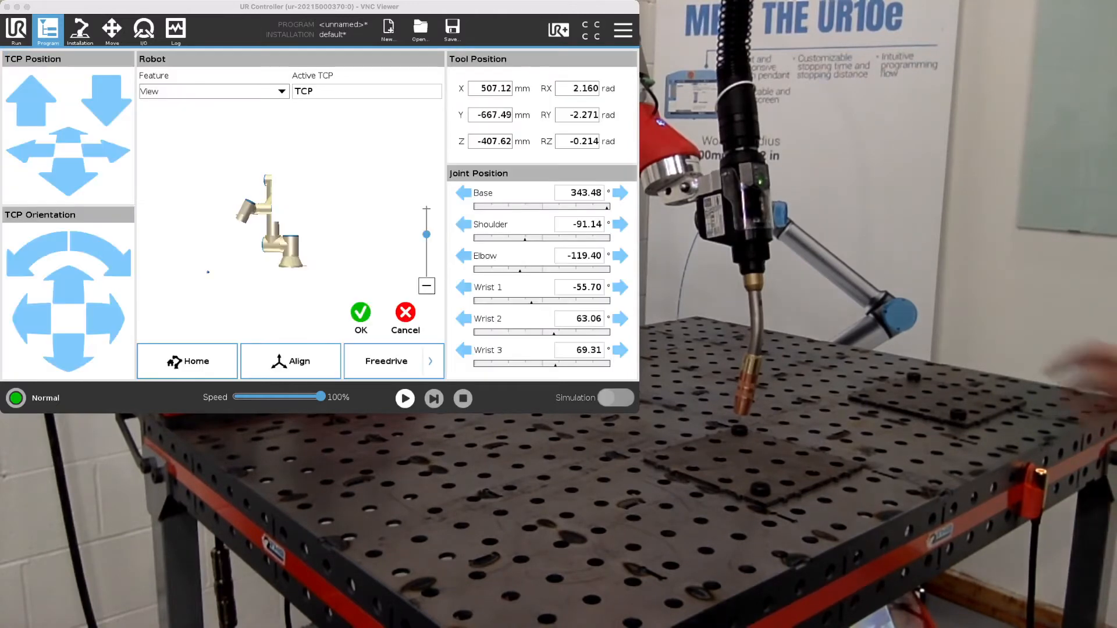
click(112, 30)
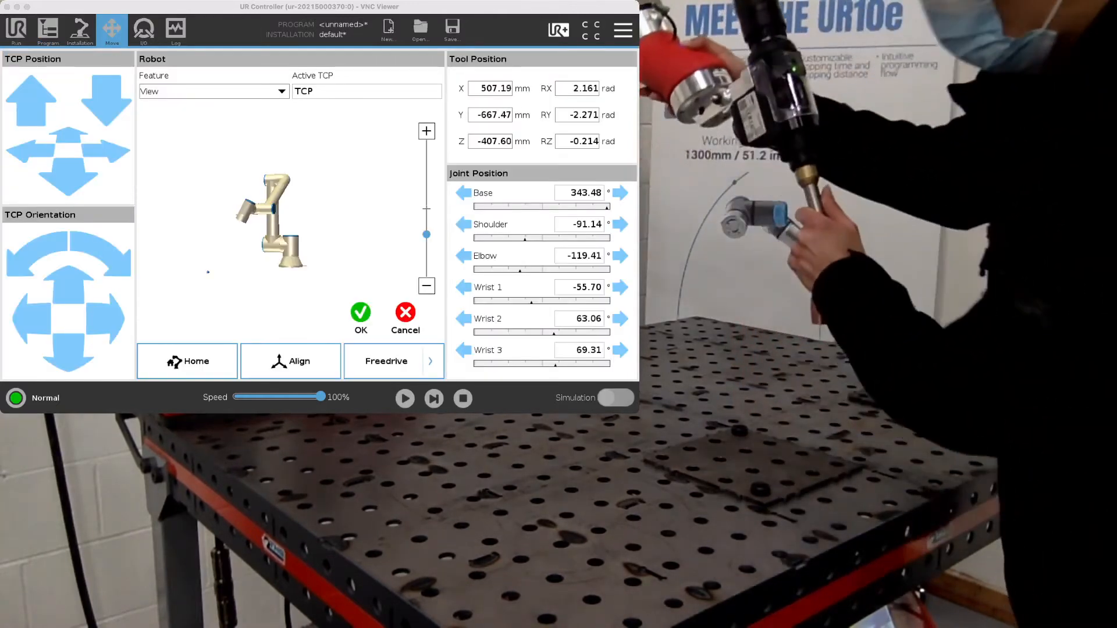
click(385, 361)
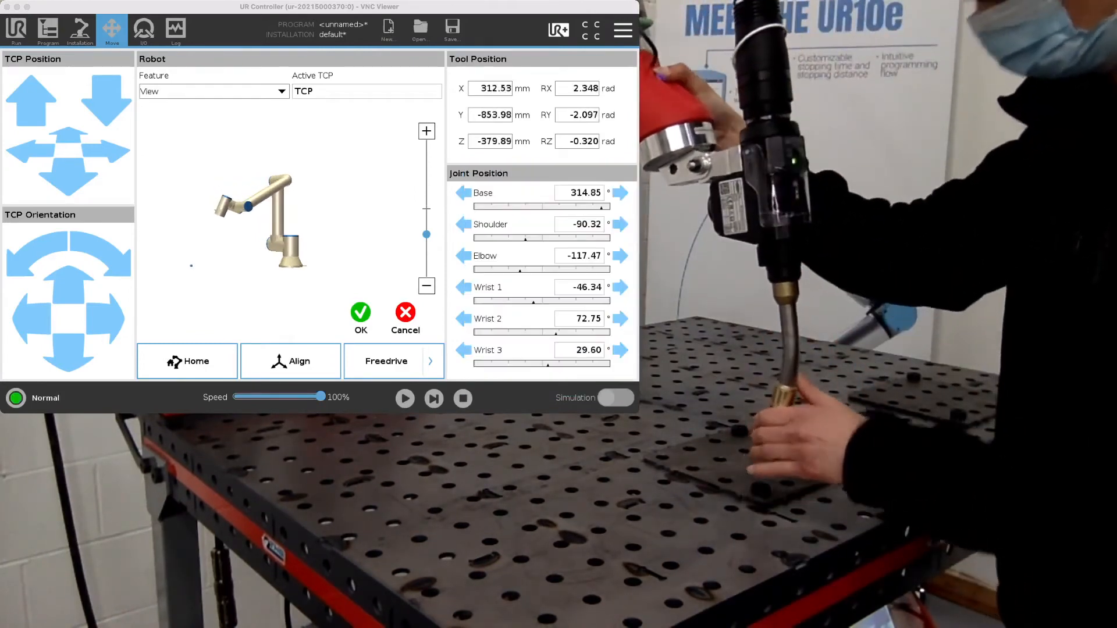
click(386, 361)
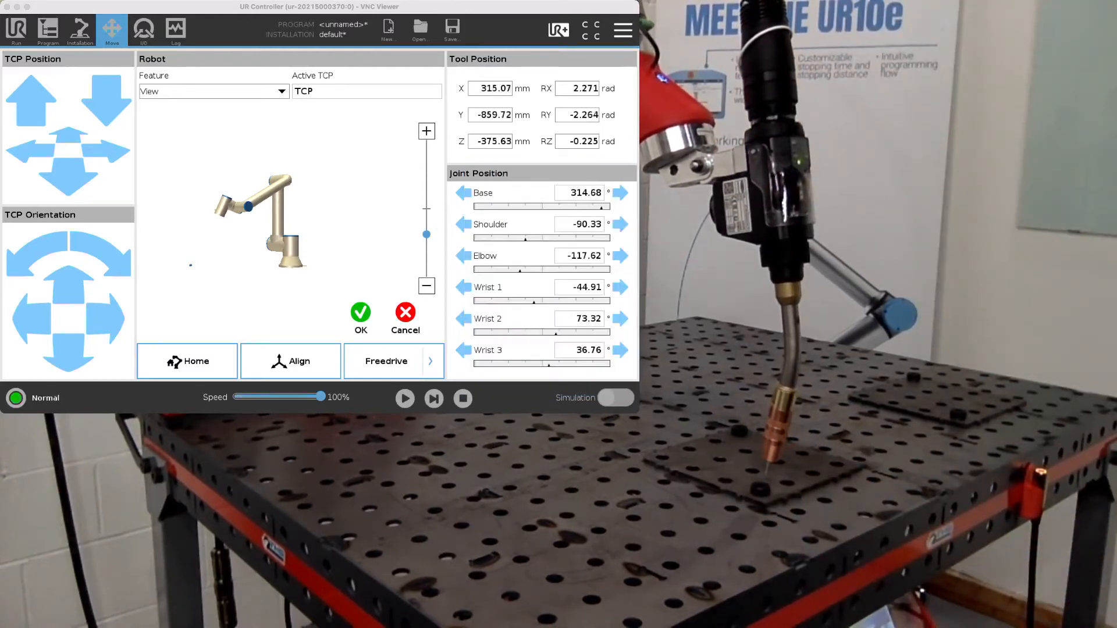
click(48, 30)
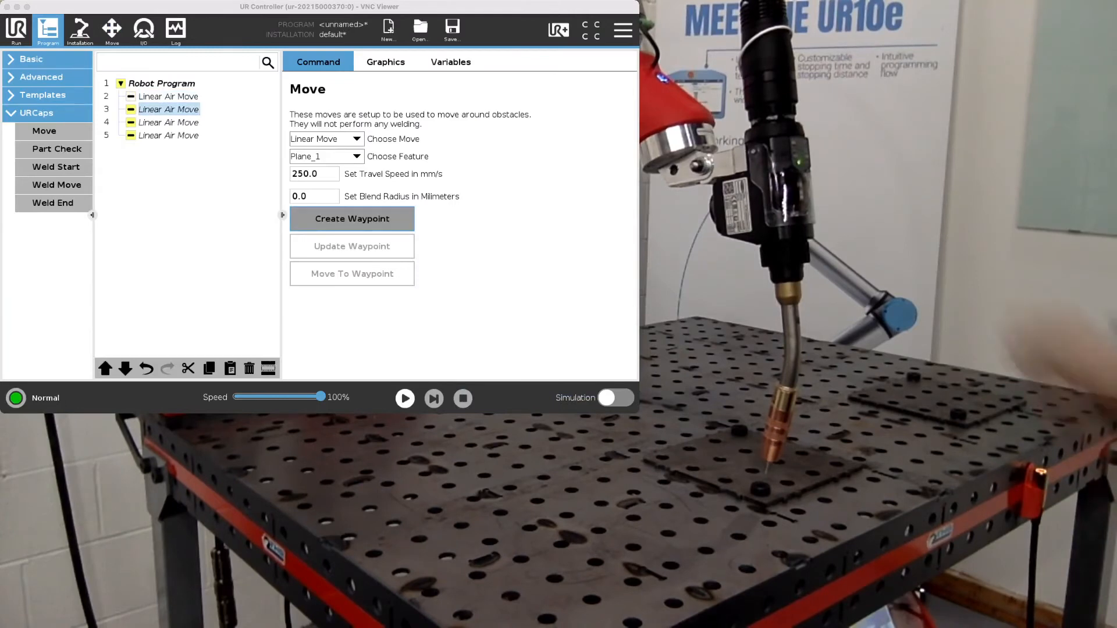
- Teach torch waypoints above the plate for the second and third Linear Air Moves
click(111, 30)
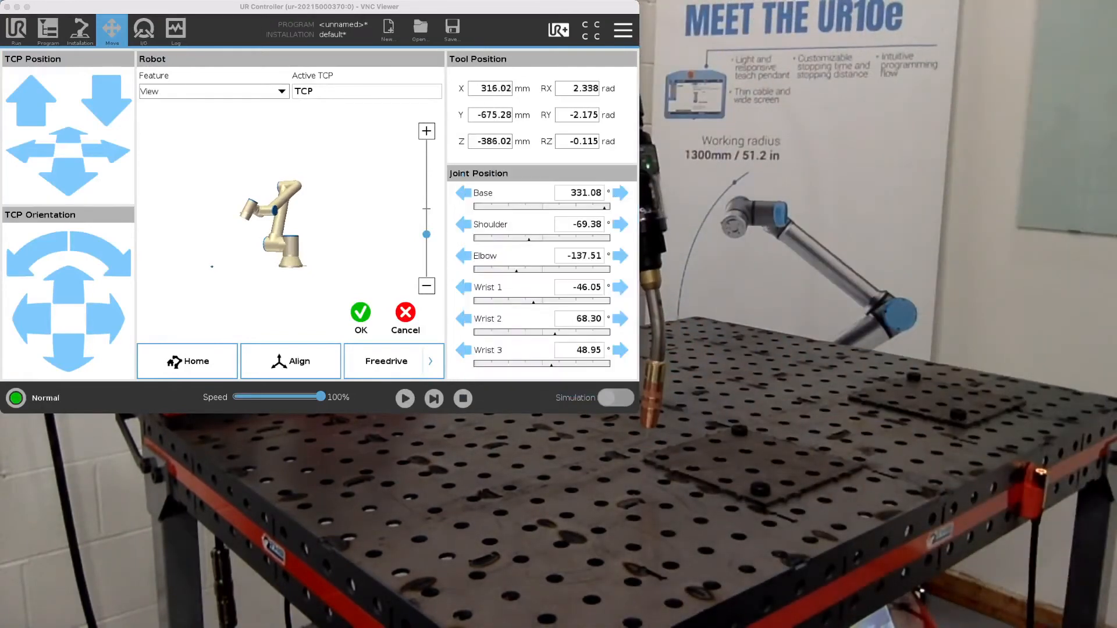
click(47, 30)
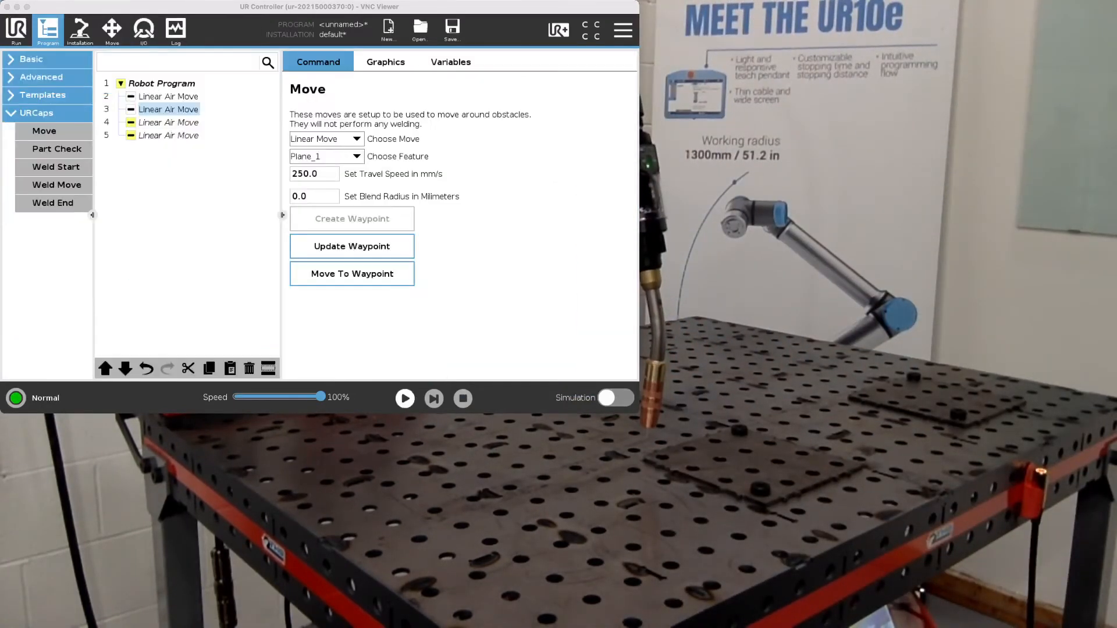
click(111, 30)
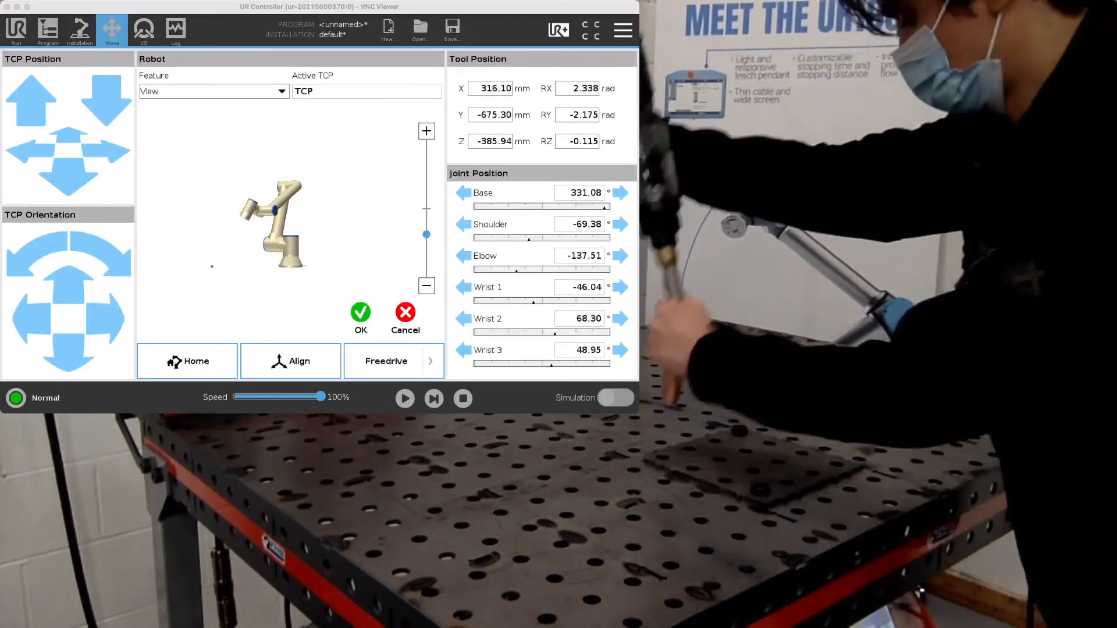
click(386, 361)
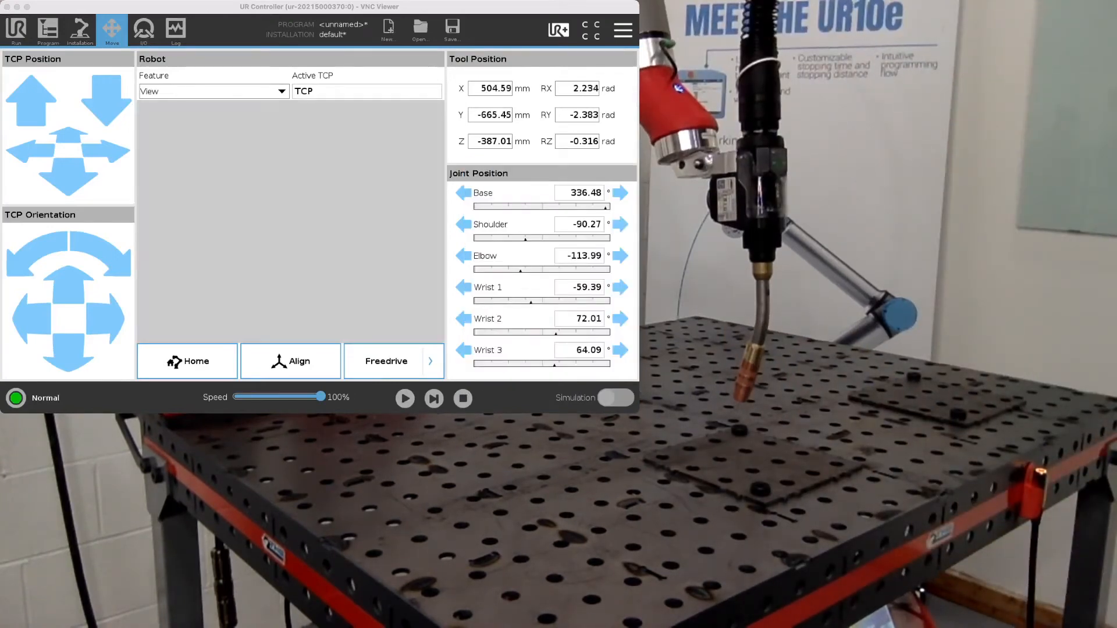
click(47, 29)
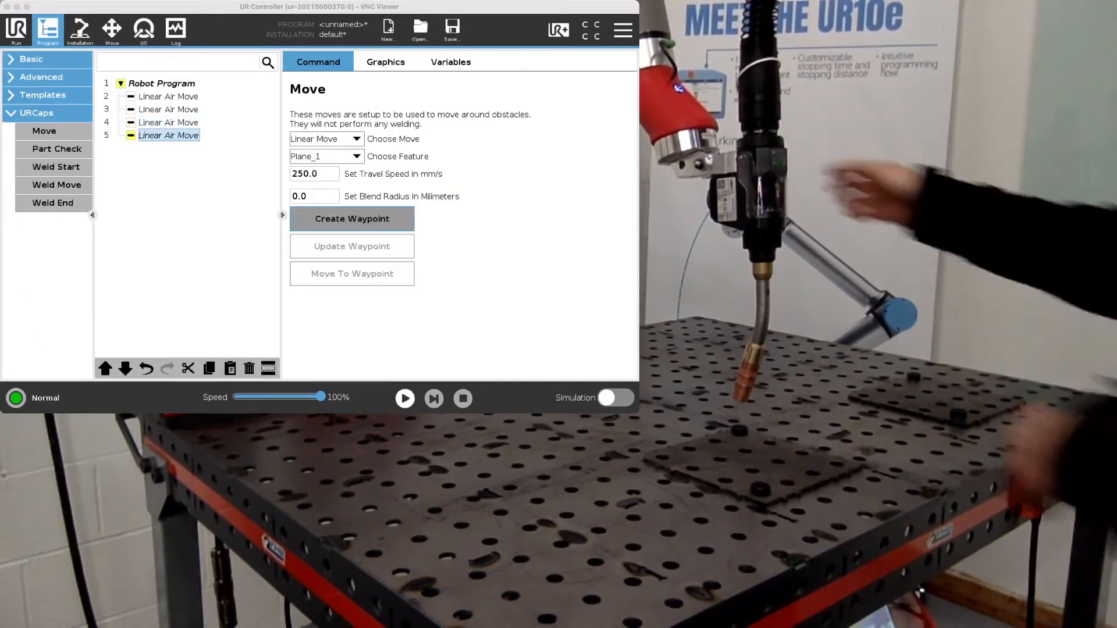
click(111, 30)
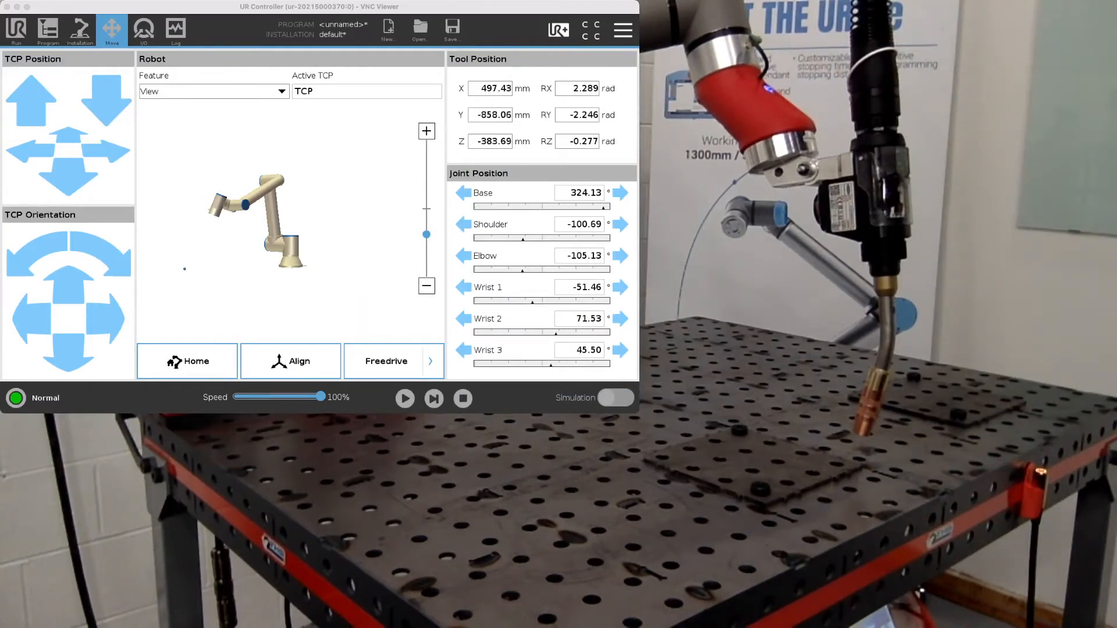
- Record the last air move's waypoint and run the program from the first Linear Air Move
click(48, 30)
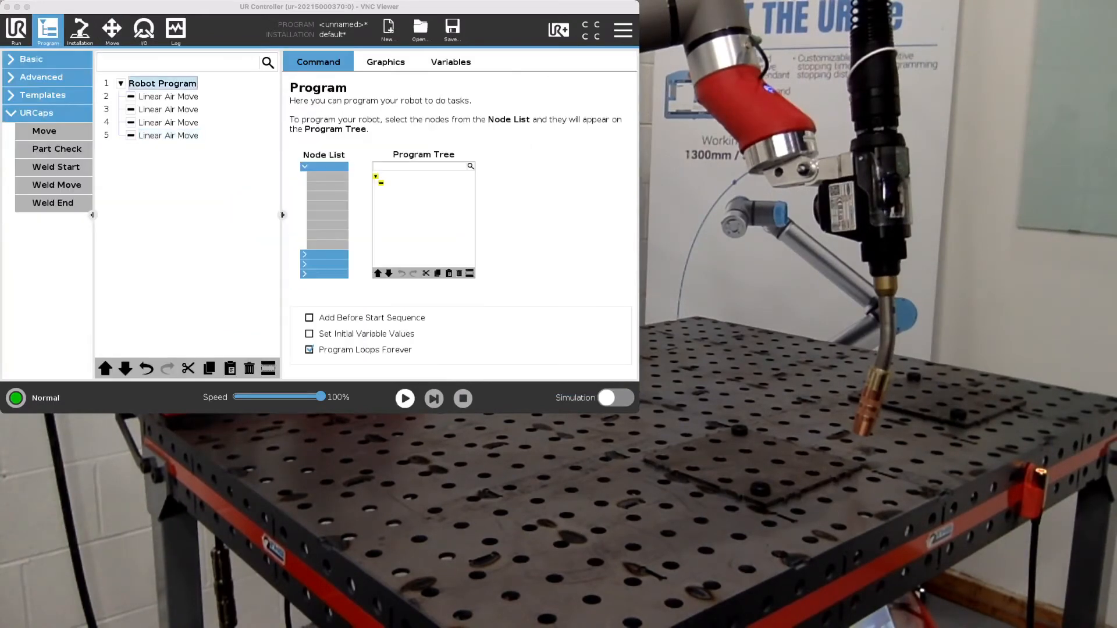
click(169, 96)
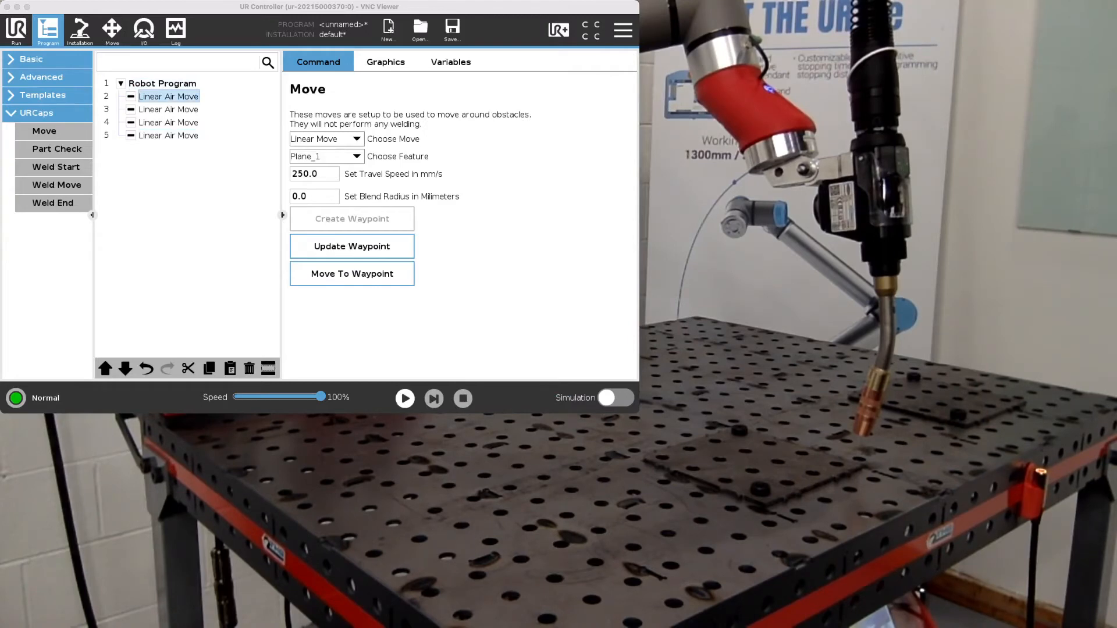
click(404, 397)
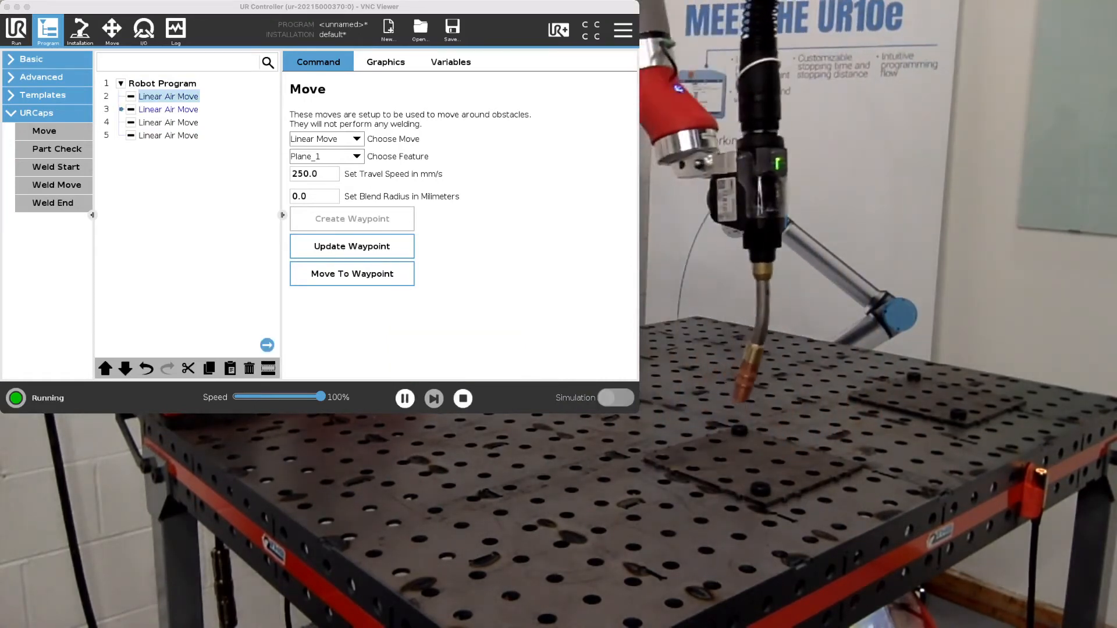
click(404, 398)
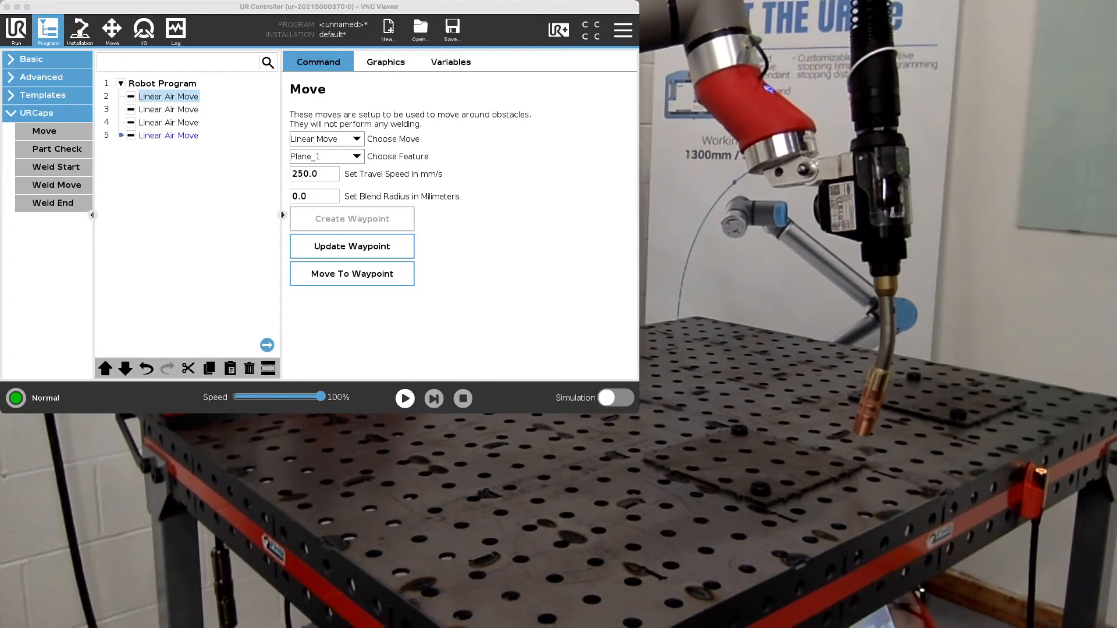
click(79, 29)
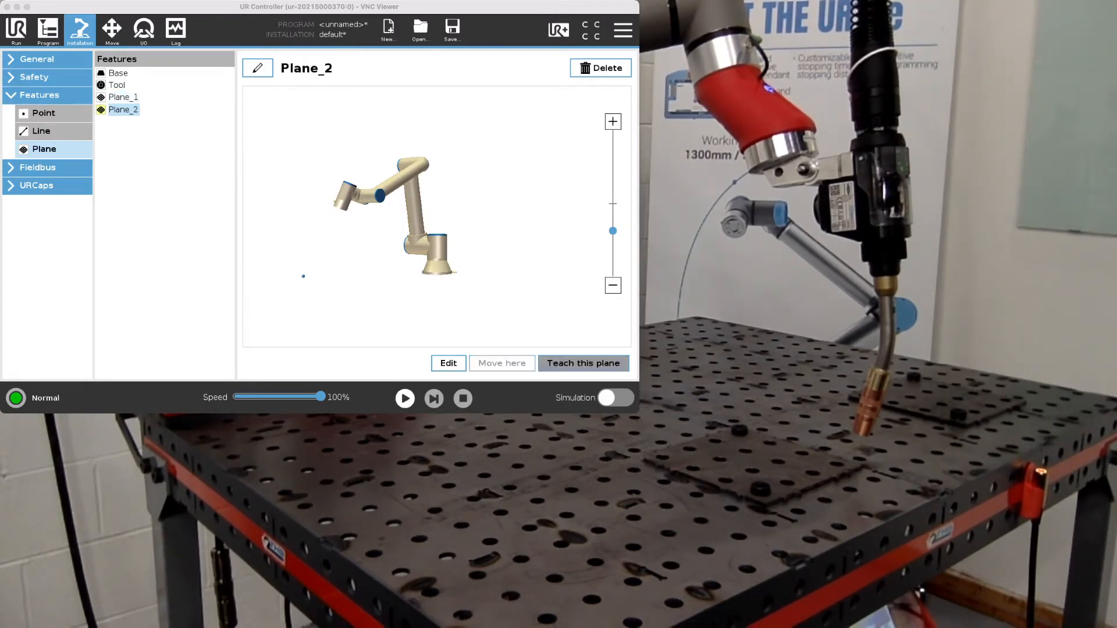
- Teach Plane_2 on the second plate by recording its points with freedrive
click(581, 362)
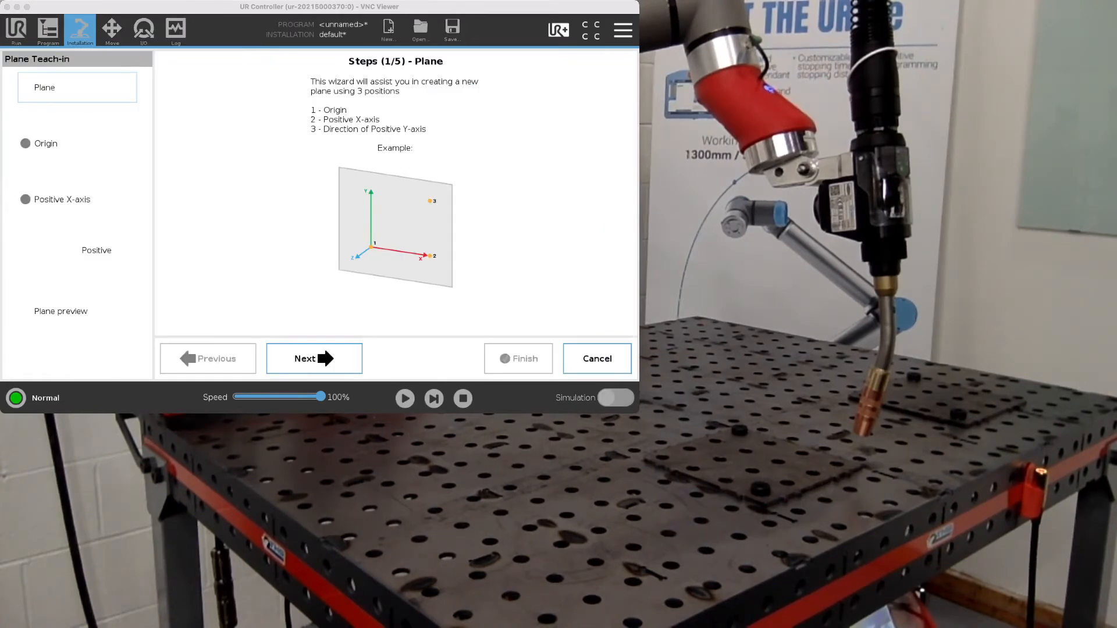
click(314, 358)
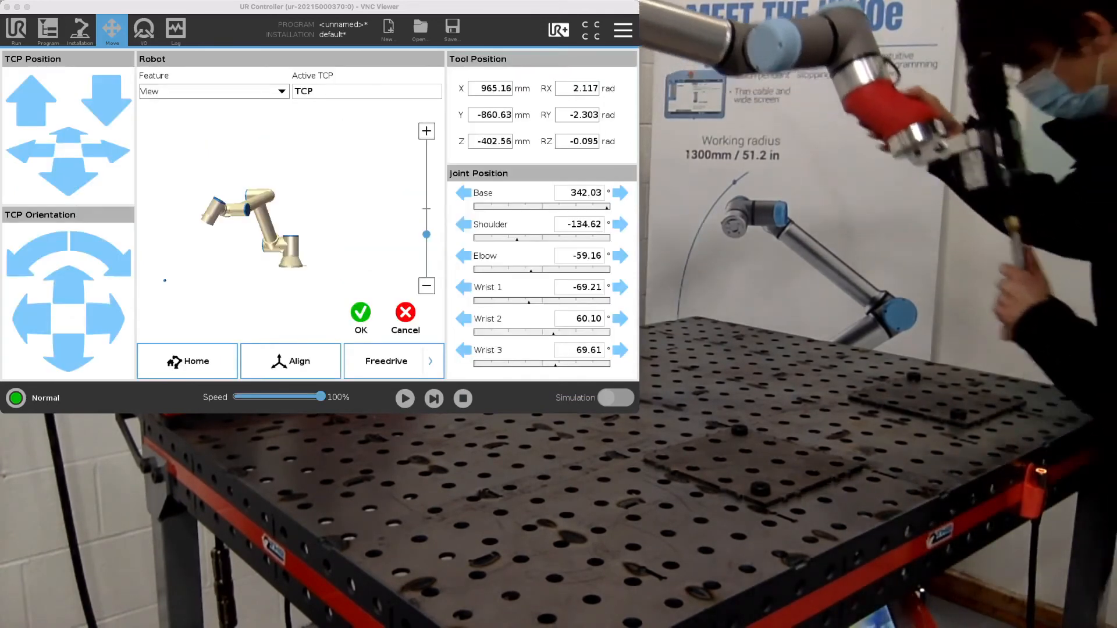
click(385, 361)
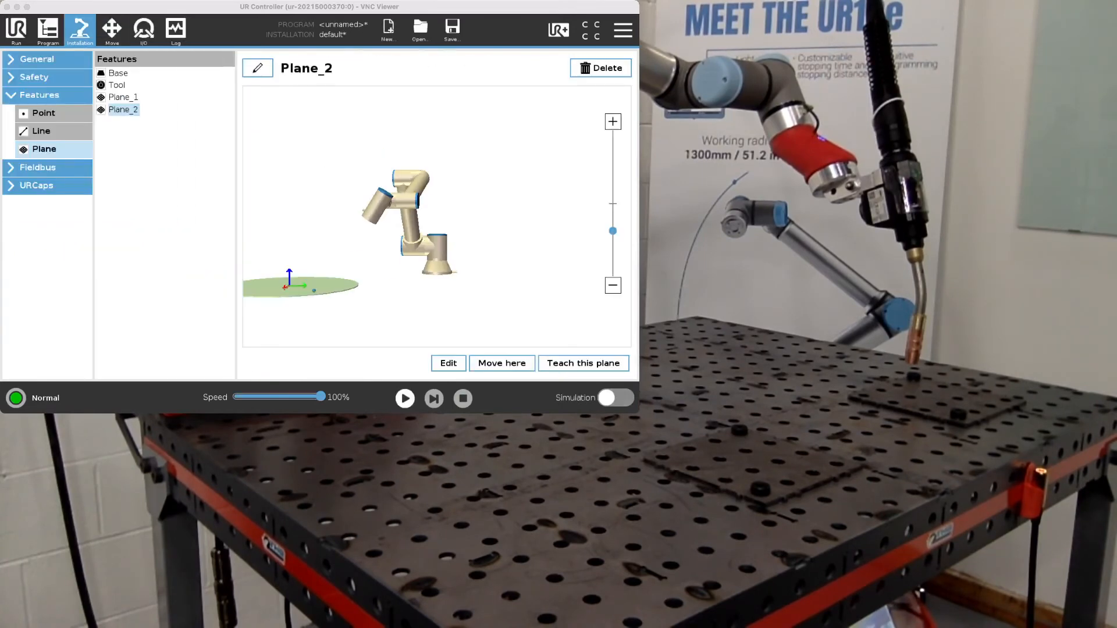
click(122, 97)
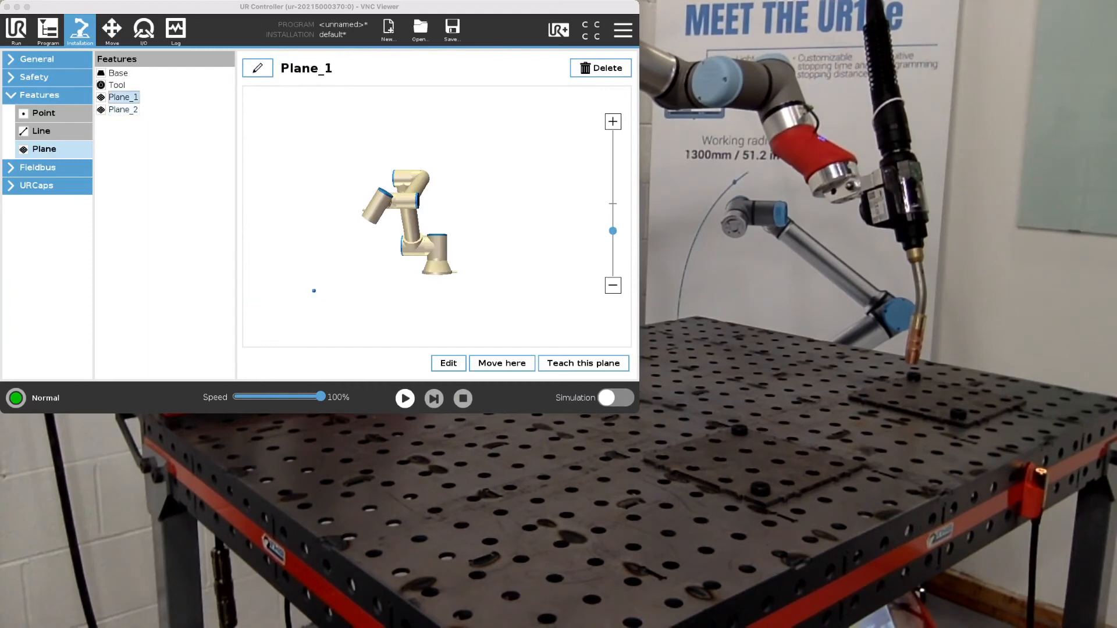
click(123, 109)
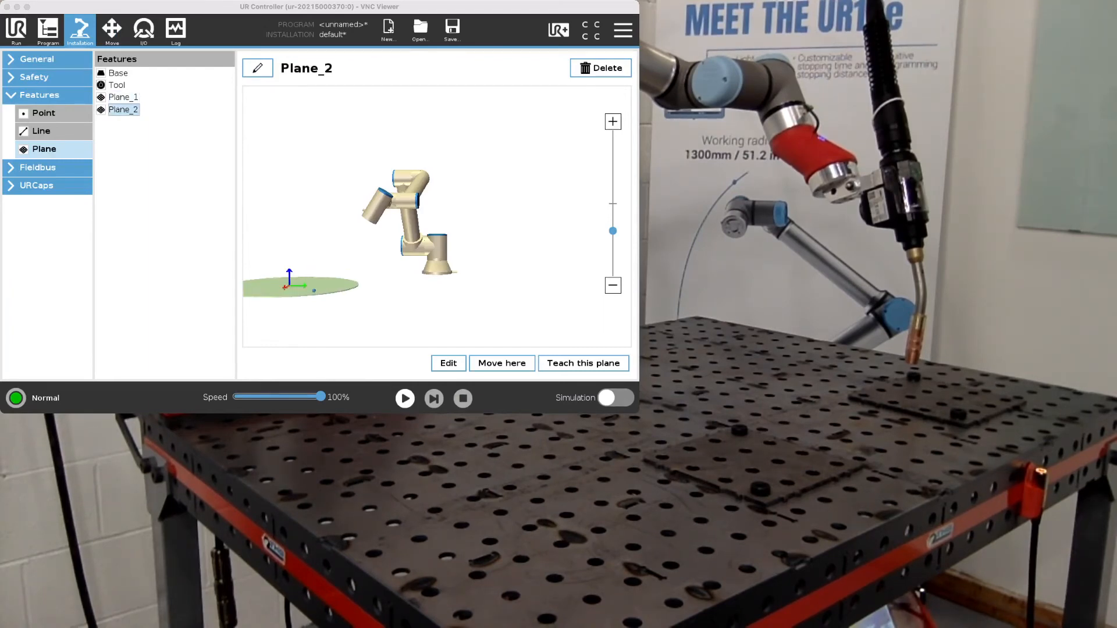
- Base the first Linear Air Move on Plane_2, then check the remaining air moves' features
click(47, 29)
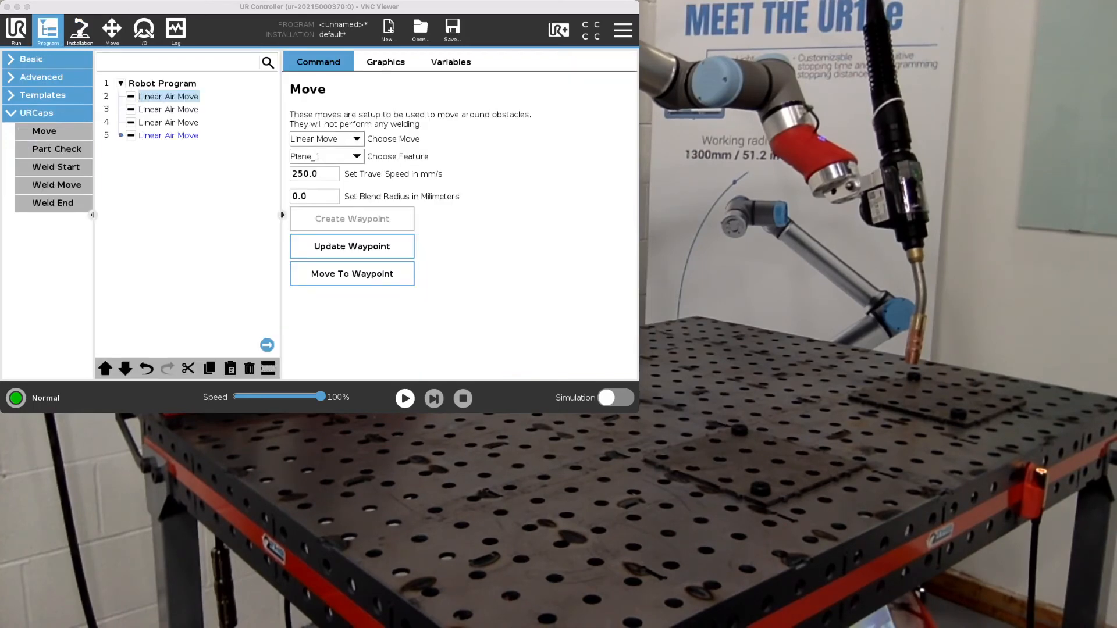
click(325, 156)
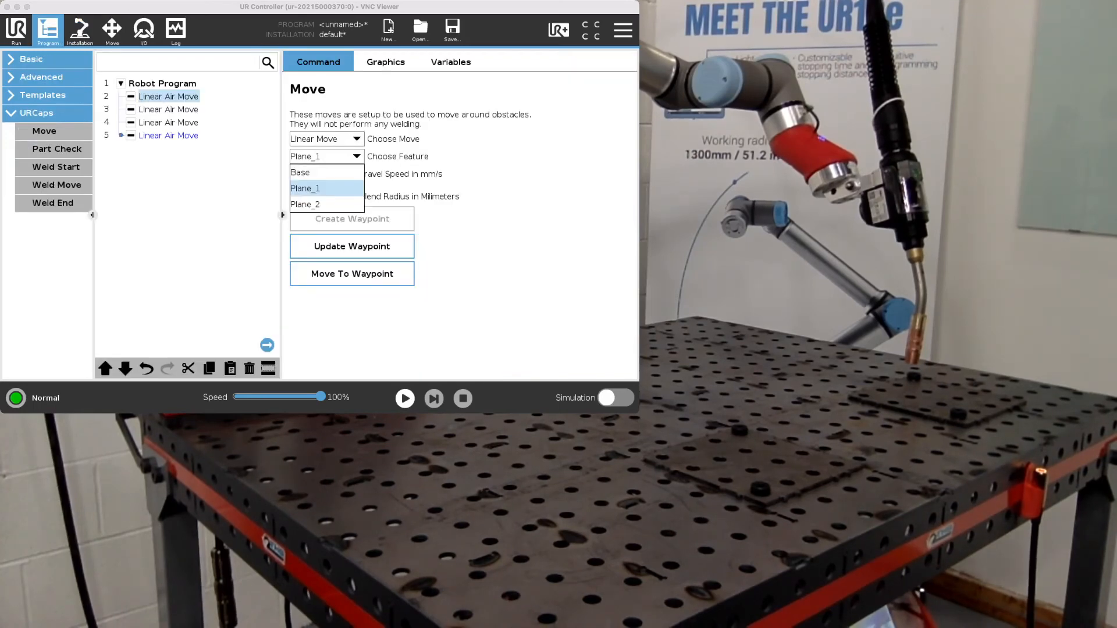
click(305, 204)
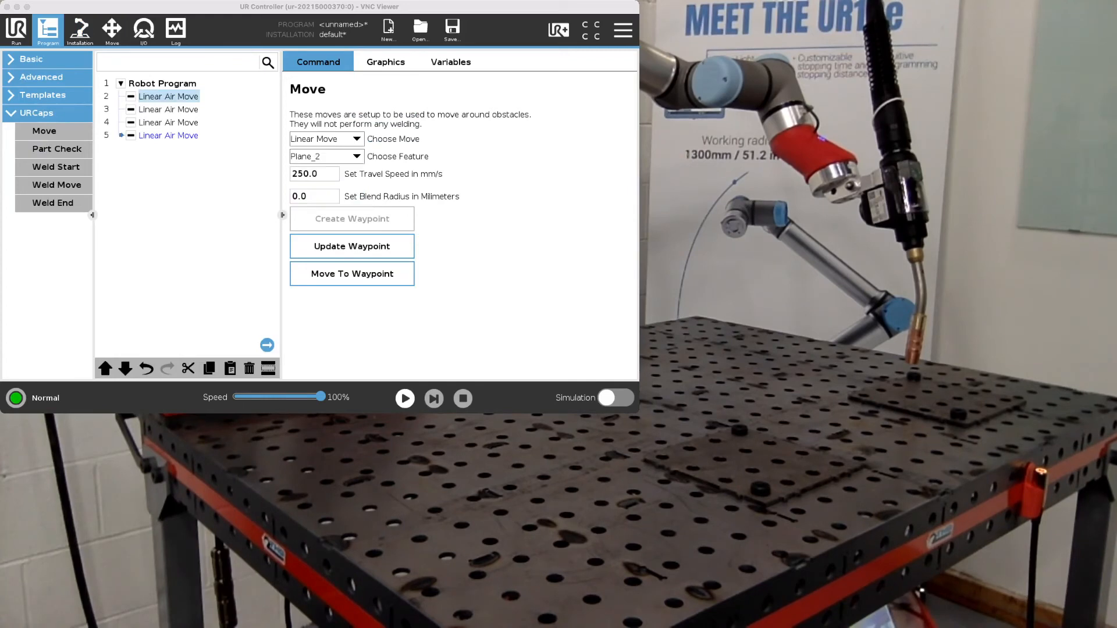
click(169, 109)
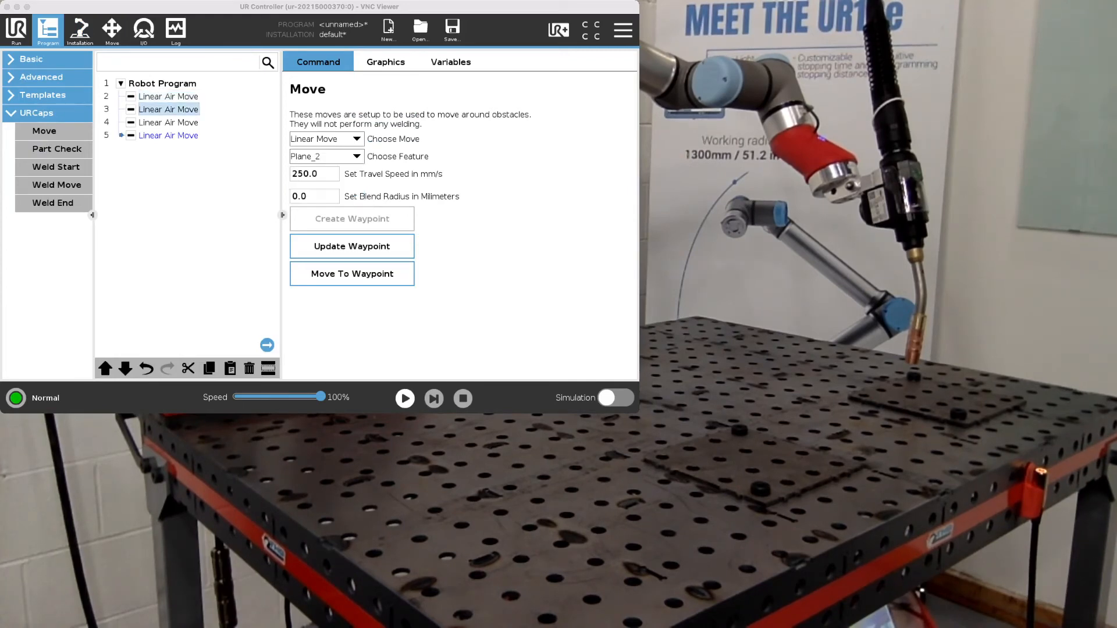
click(169, 121)
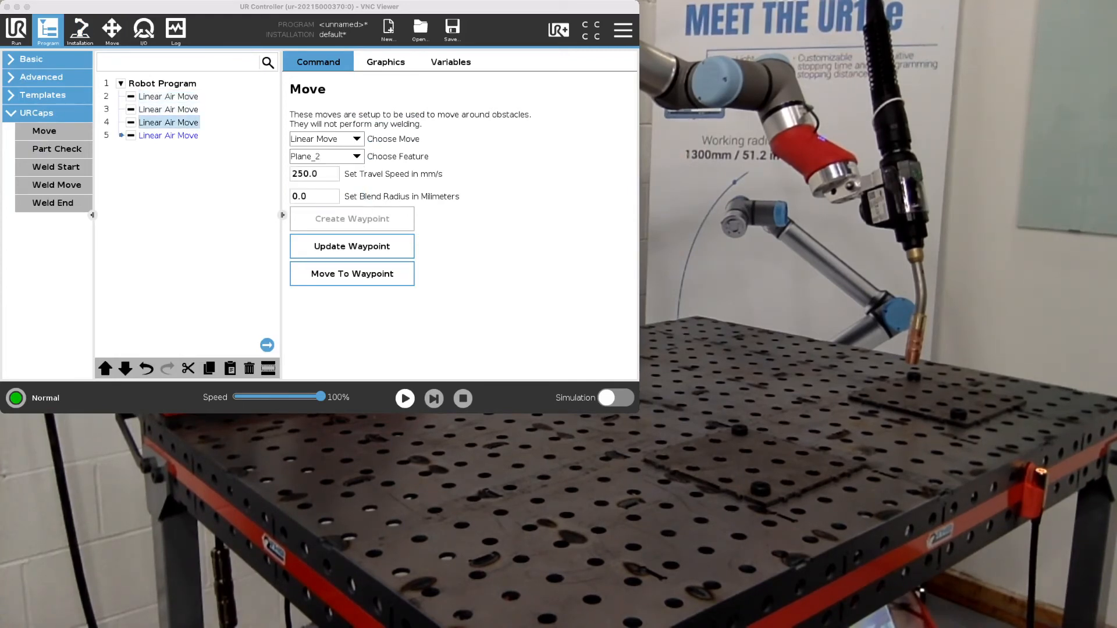
click(169, 136)
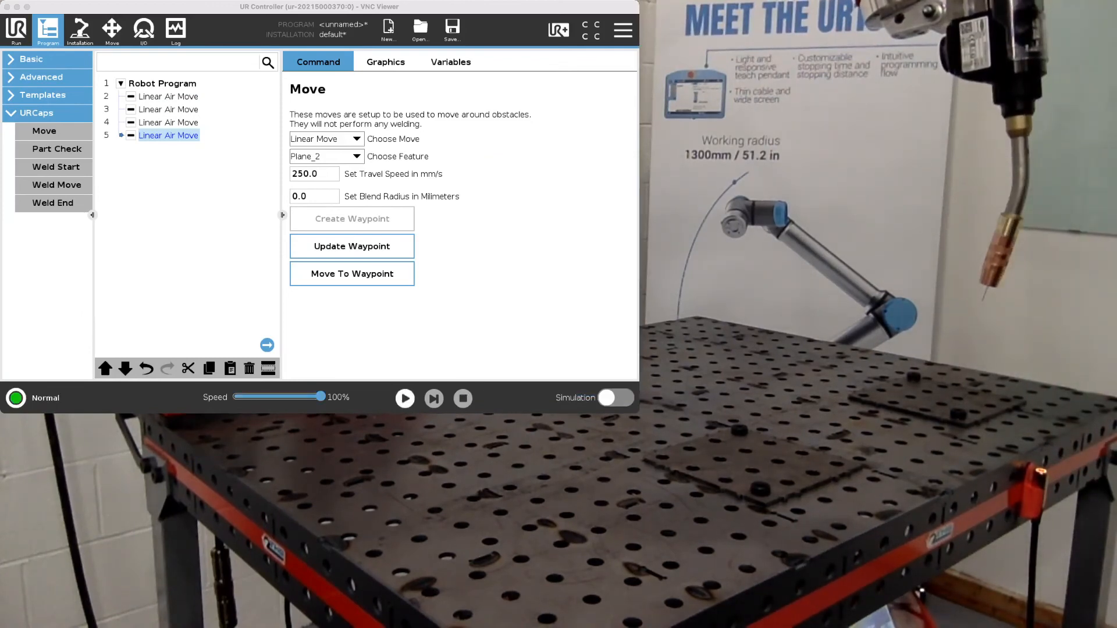
- Run the welding program with the Plane_2-based air move waypoints
click(403, 398)
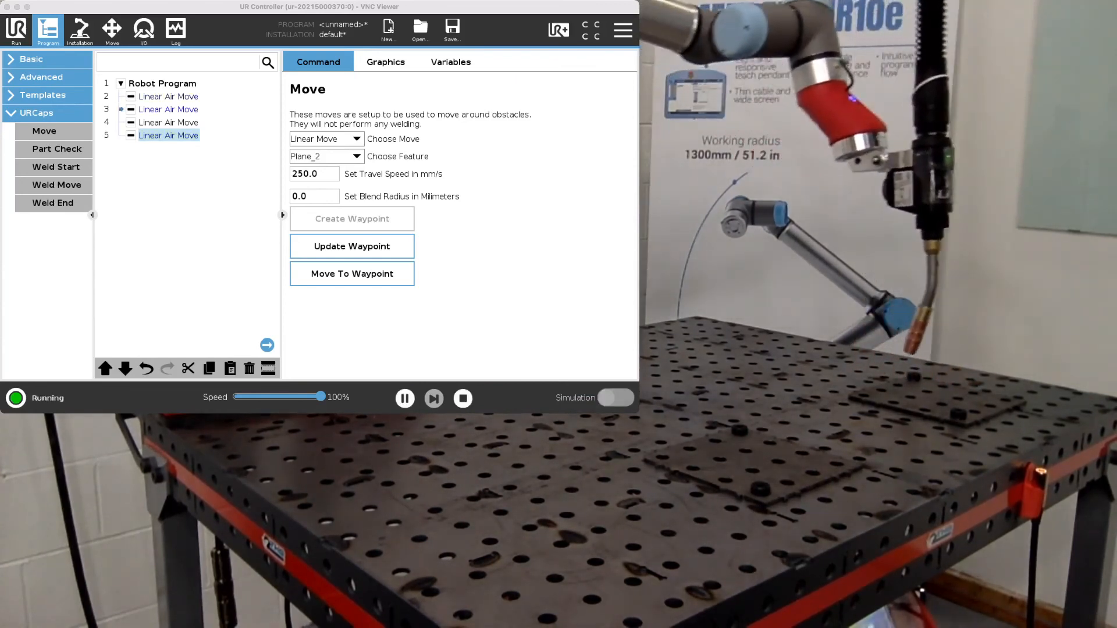
click(404, 398)
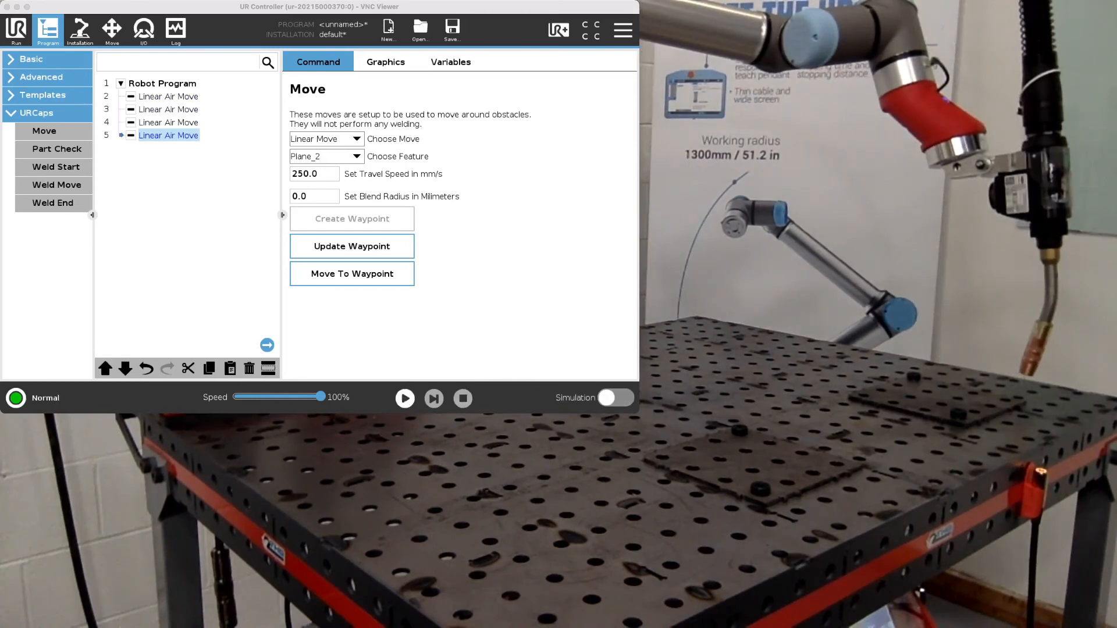